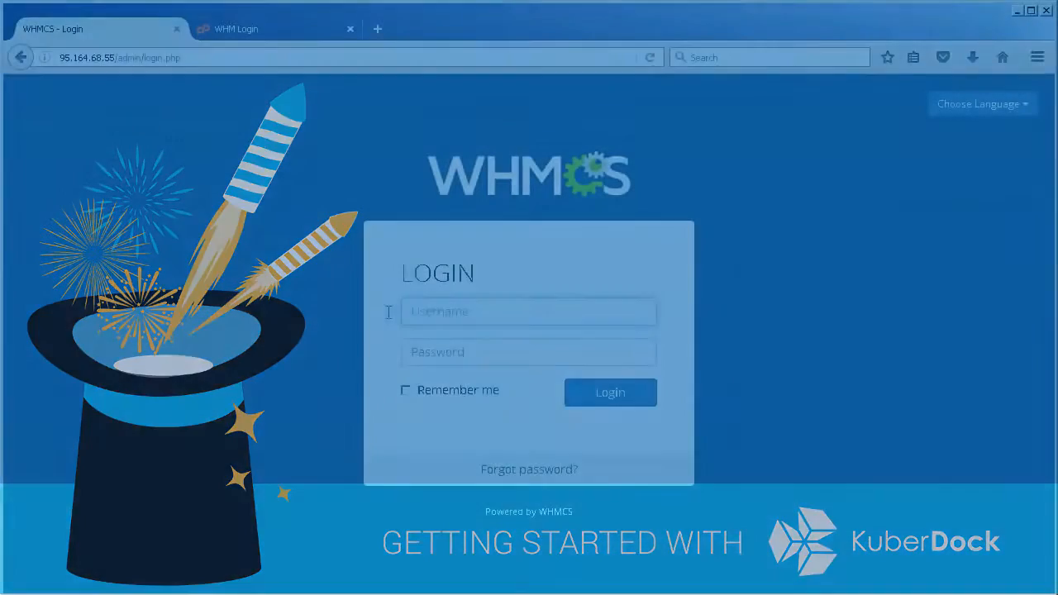
Enter the admin username 'super' and the password on the WHMCS login form.
text(super)
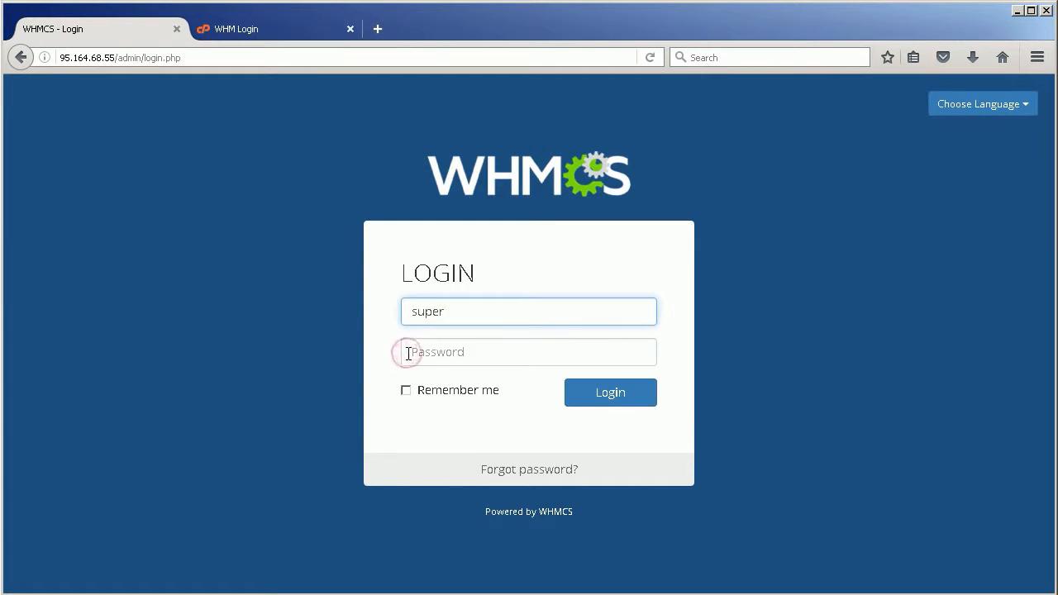
text(password)
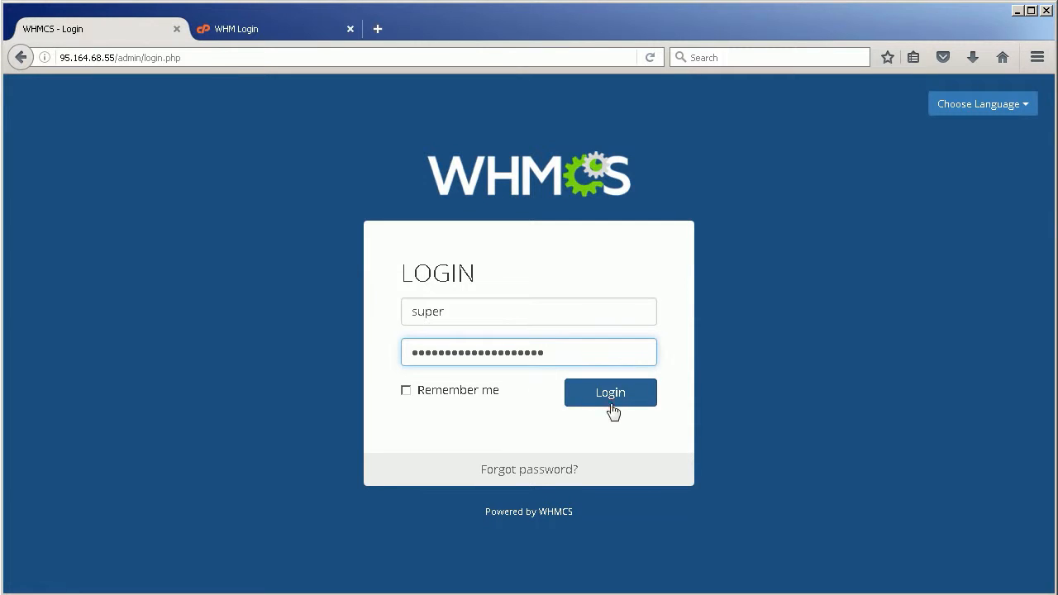
Sign in to the WHMCS admin area and go to Setup > Products/Services > Servers.
click(610, 392)
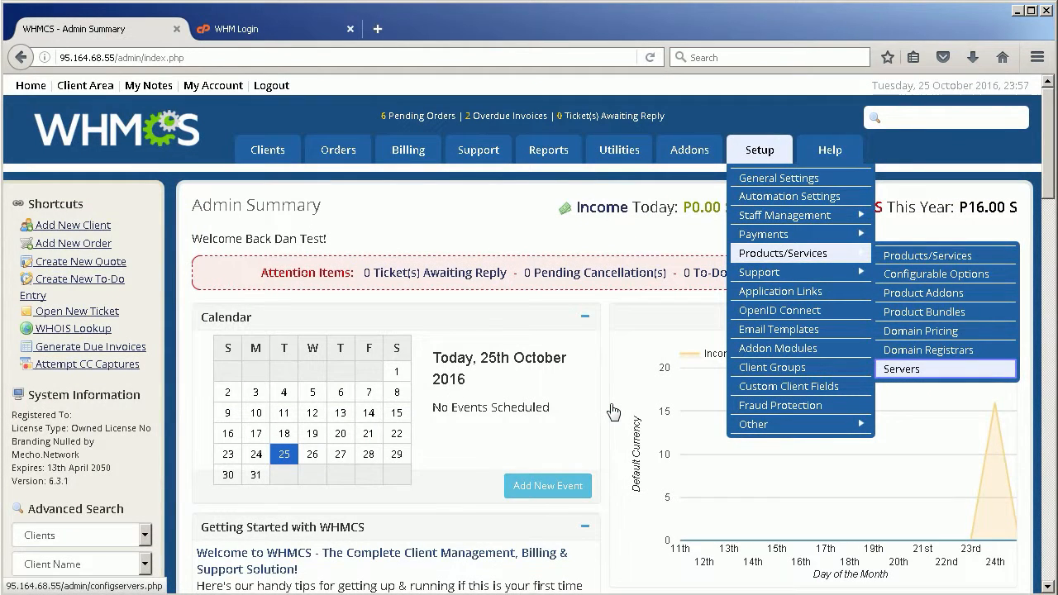
mouse_move(655, 407)
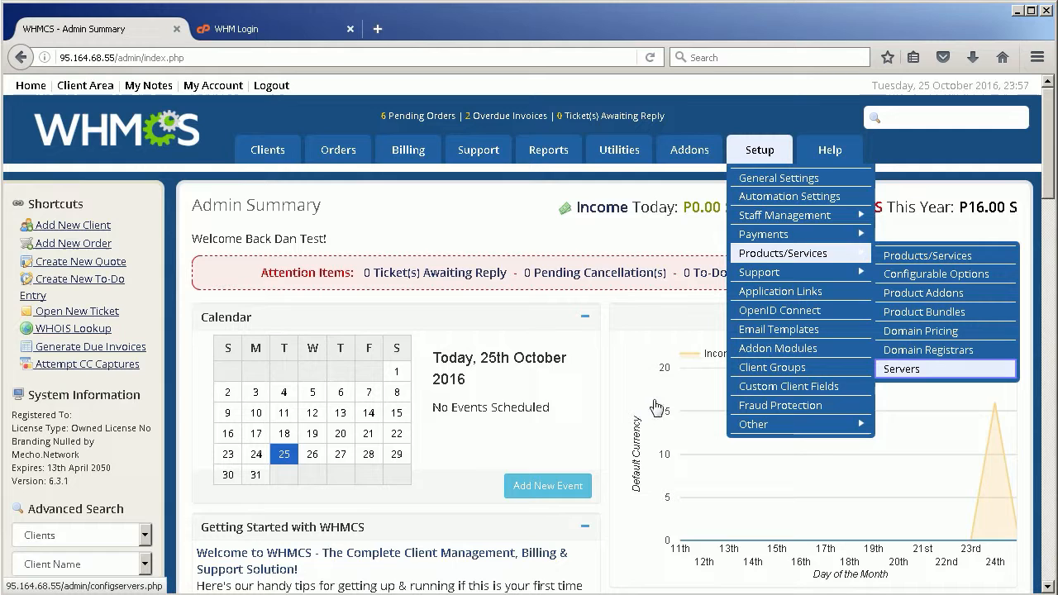
mouse_move(925, 378)
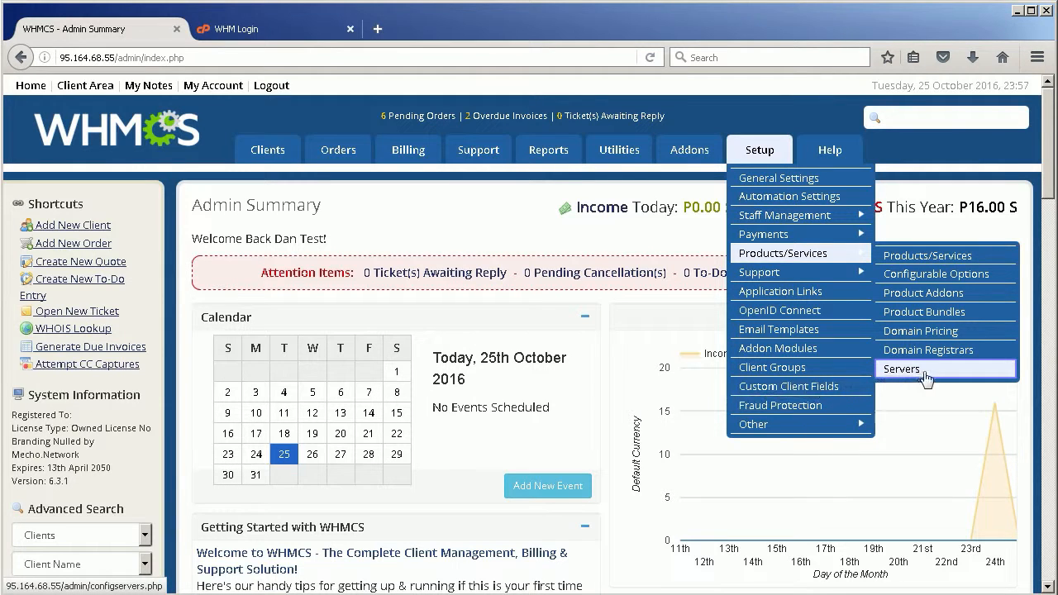
click(901, 369)
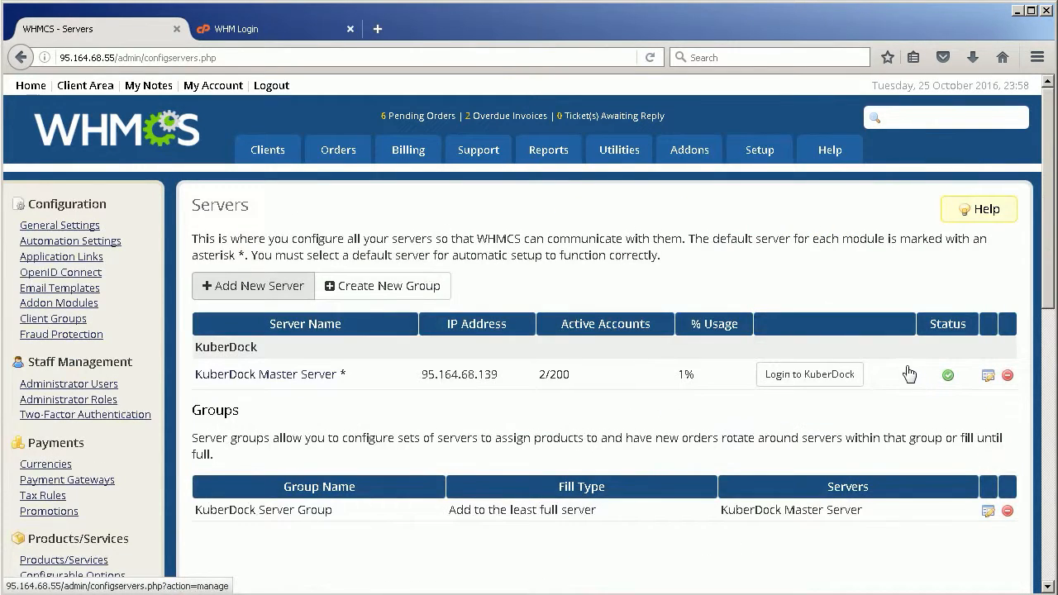
mouse_move(466, 322)
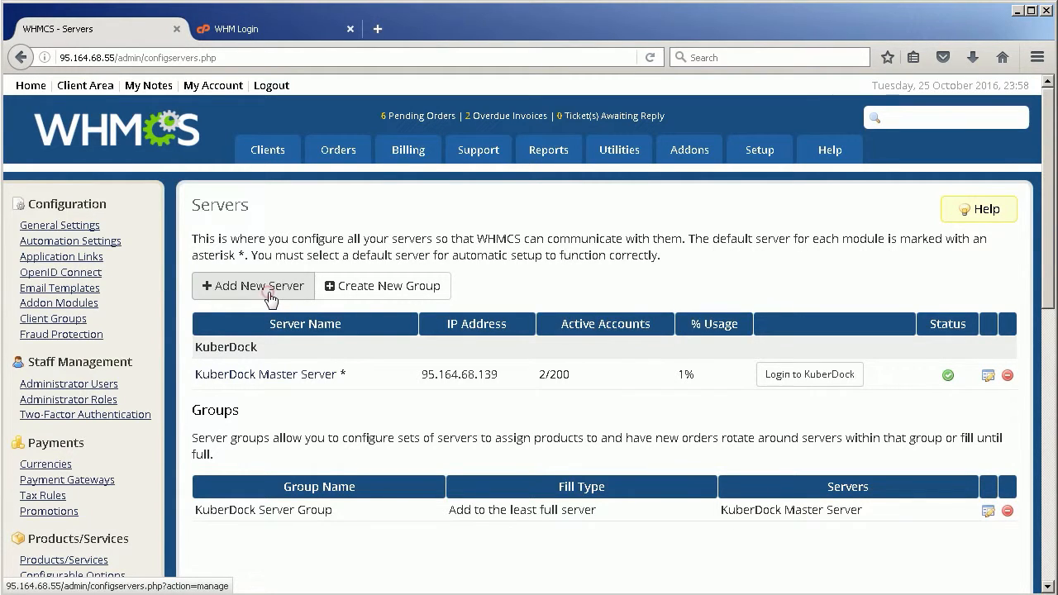
Start a new server named cPanel Server with IP address 95.164.68.126.
click(252, 284)
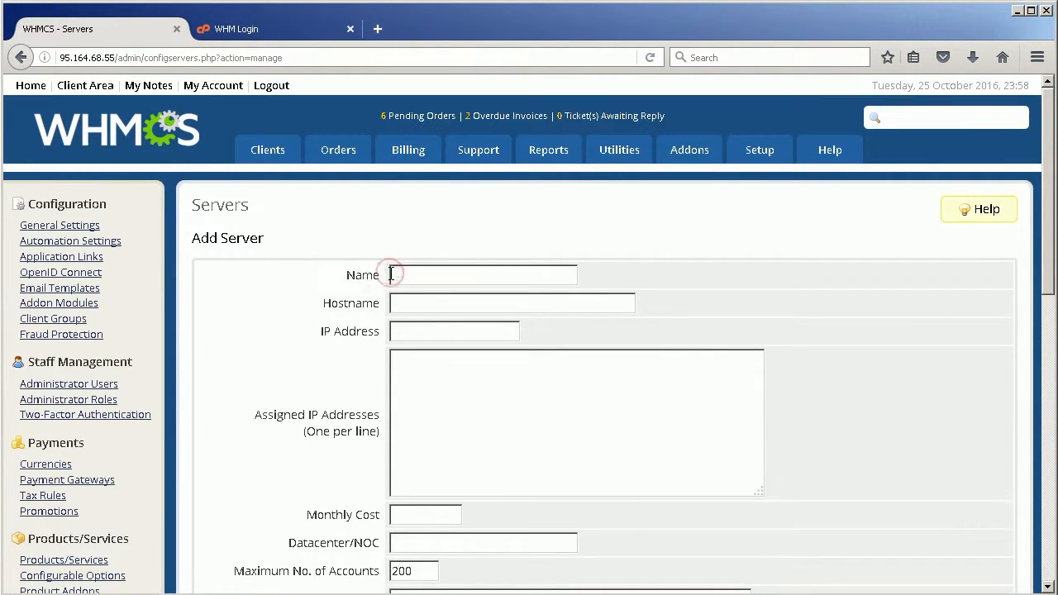
text(cPanel Server)
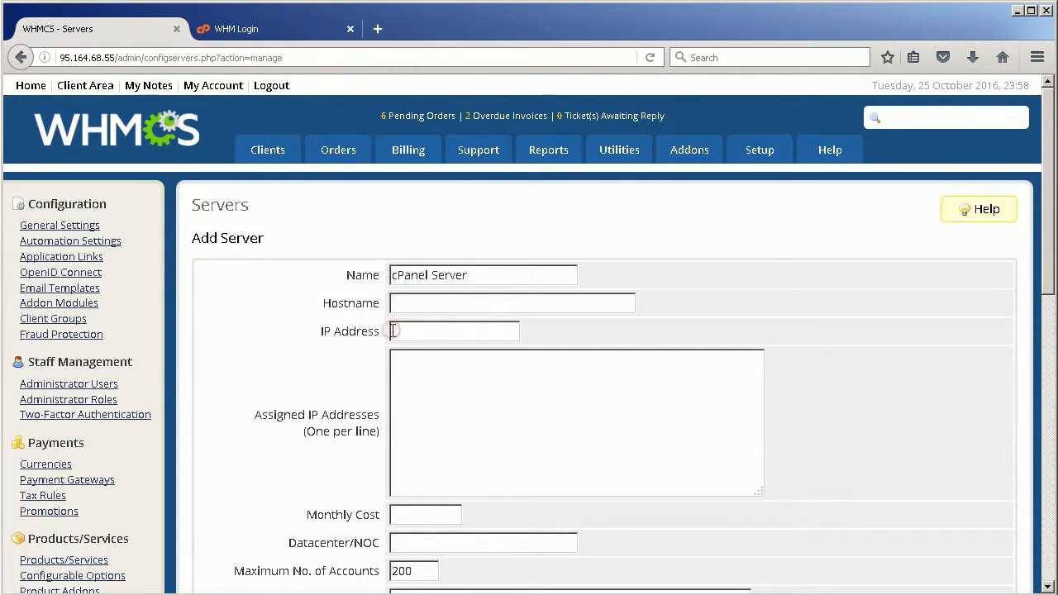
text(95.64.16)
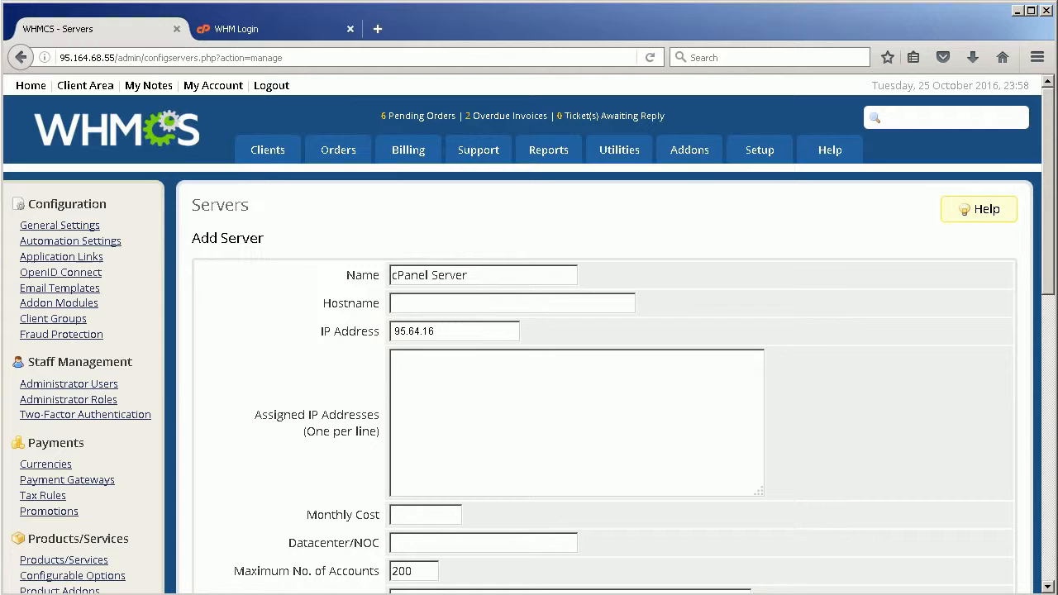
text(95.164.68.126)
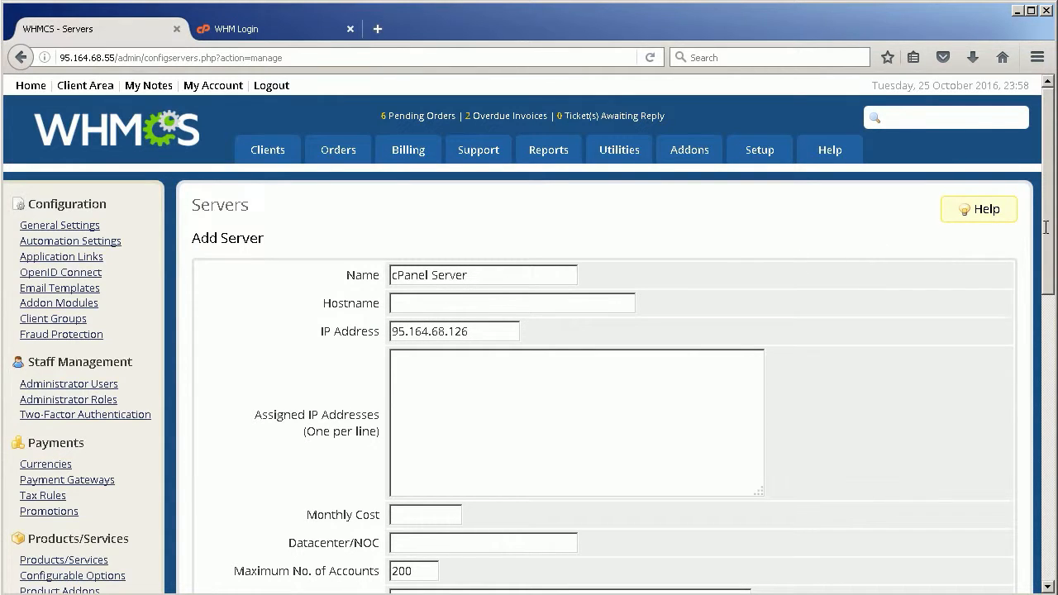
Set the server type to cPanel with root login and SSL, then test the connection.
scroll(down, 3)
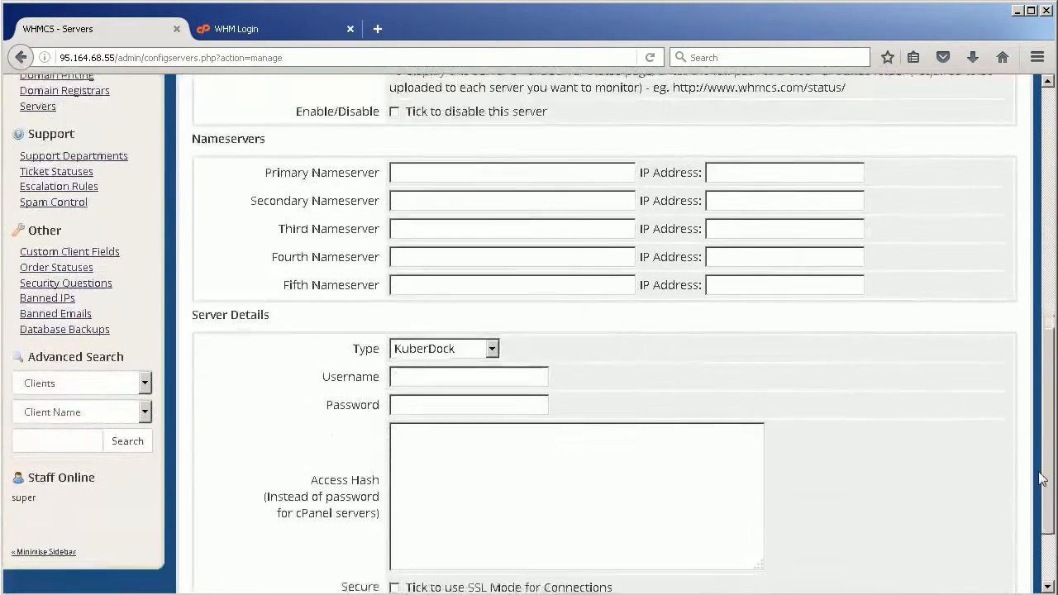
scroll(down, 3)
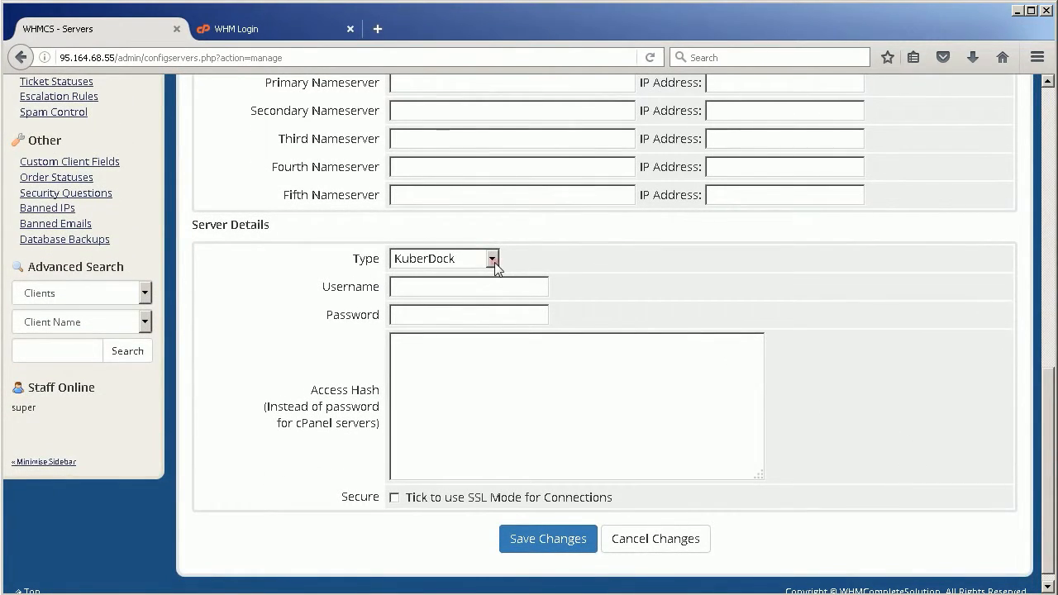
click(493, 258)
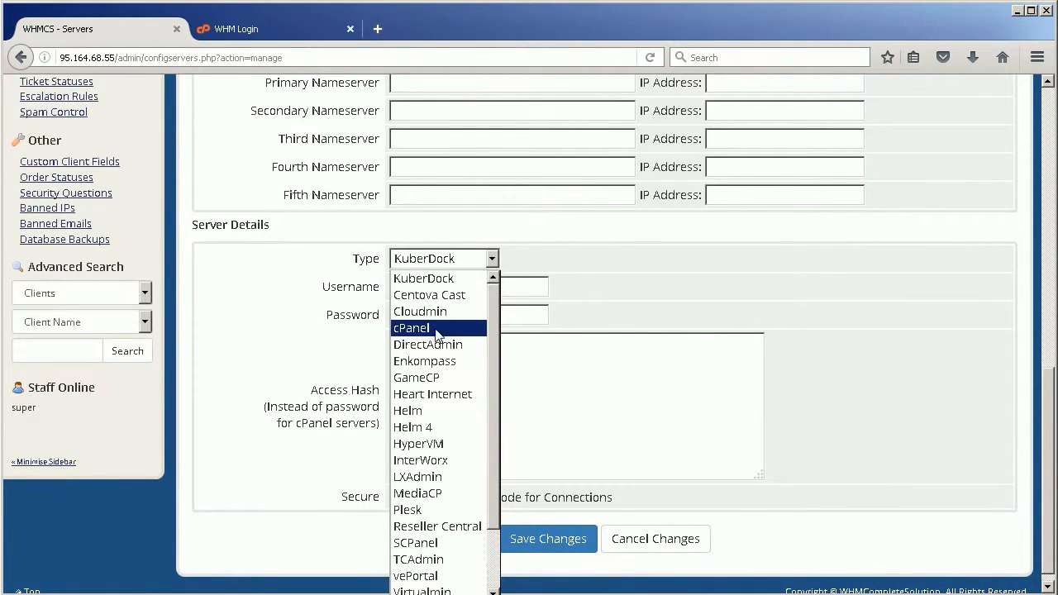
click(412, 327)
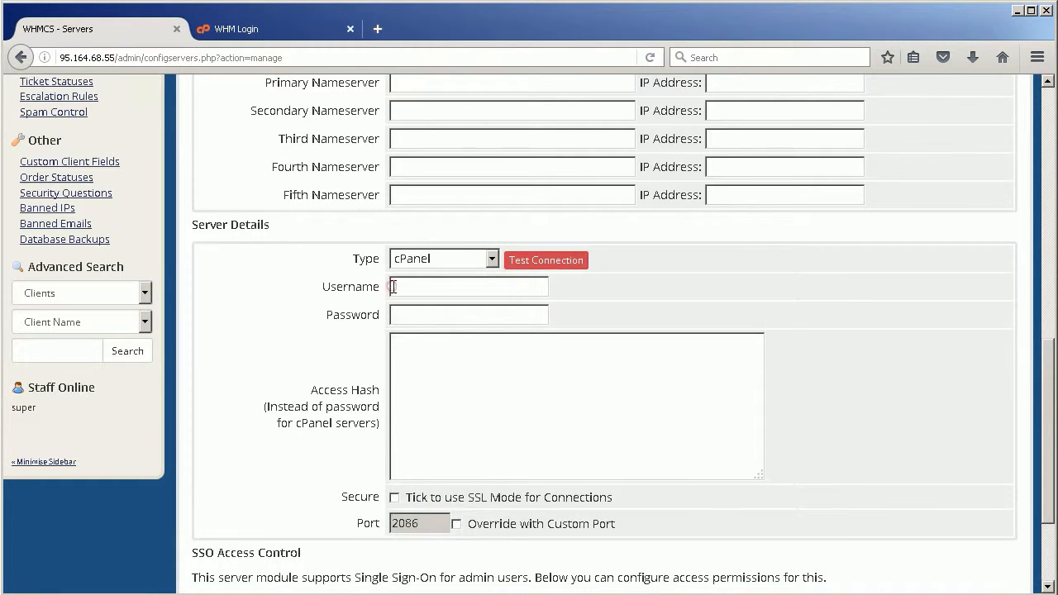
text(root)
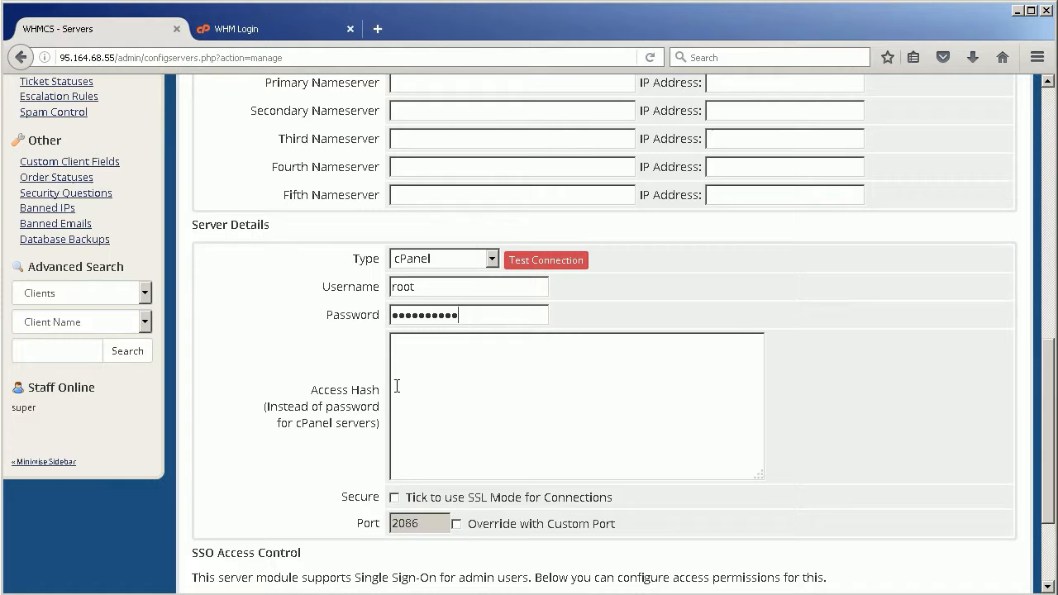
click(393, 496)
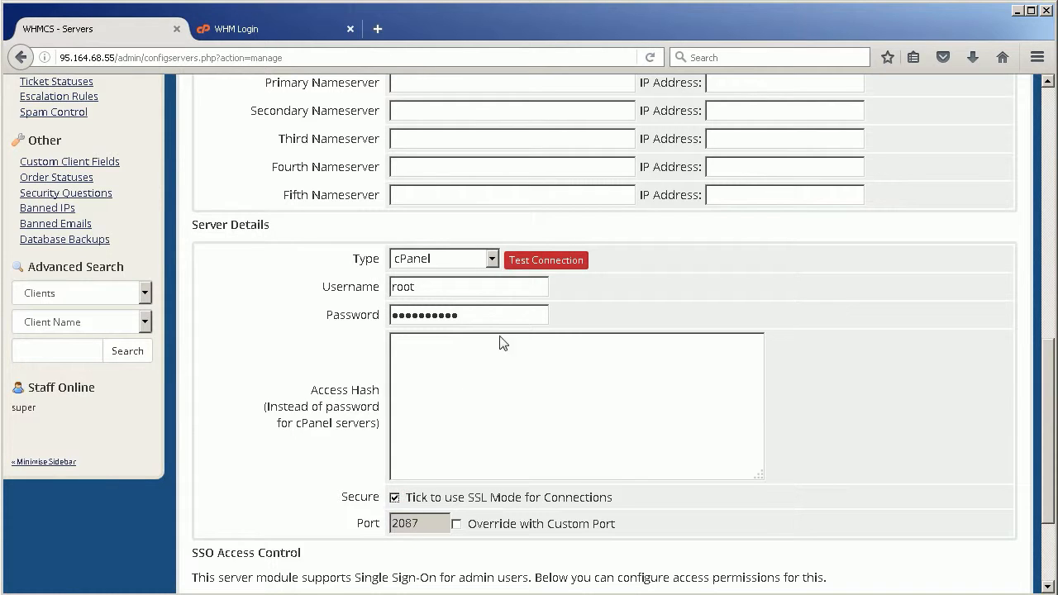
click(545, 260)
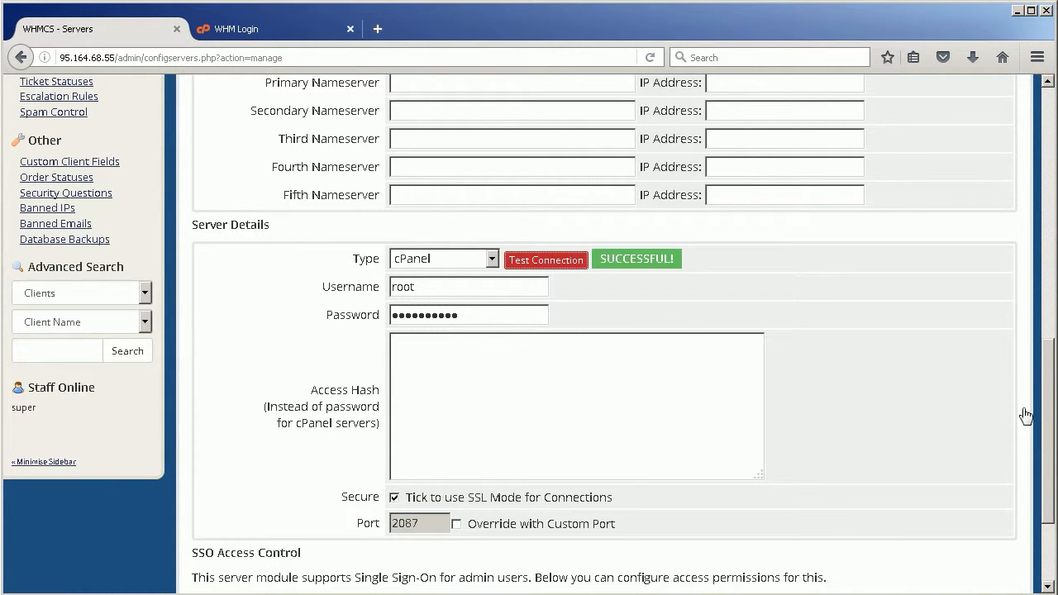
Save the new cPanel server and begin creating a server group.
scroll(down, 3)
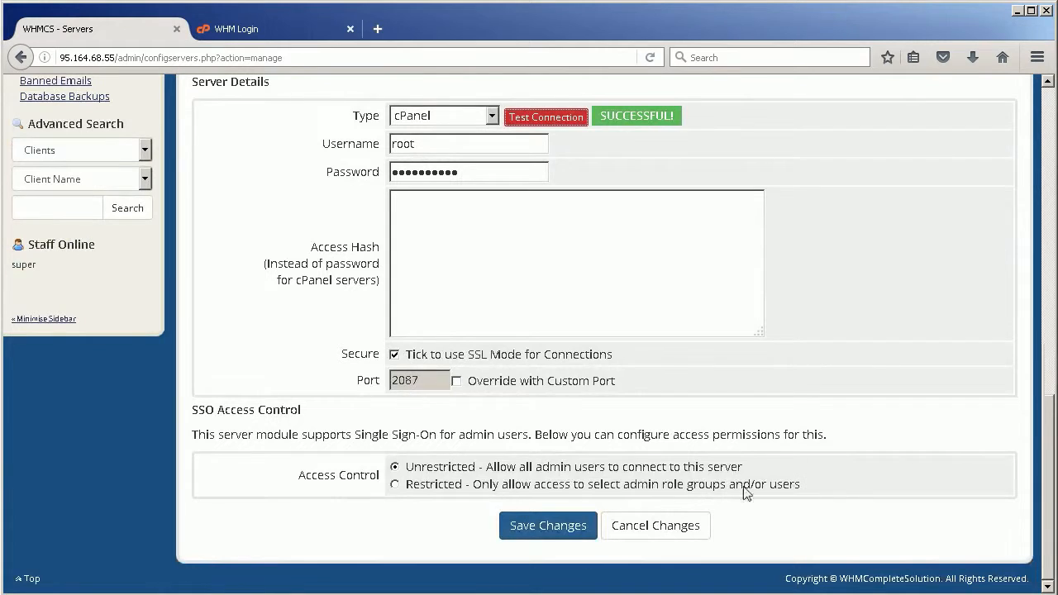
click(547, 526)
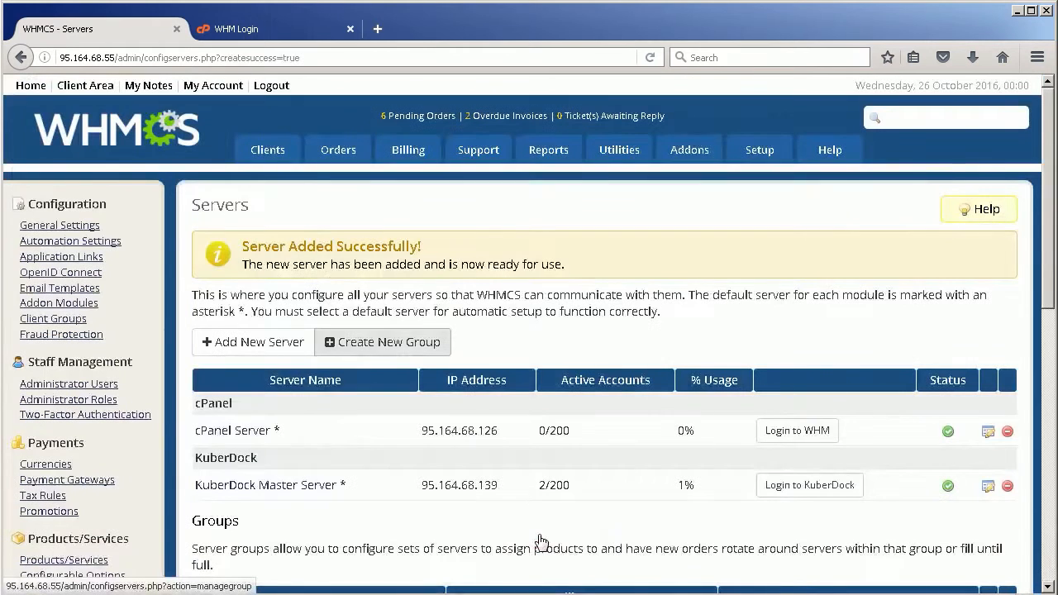
mouse_move(390, 374)
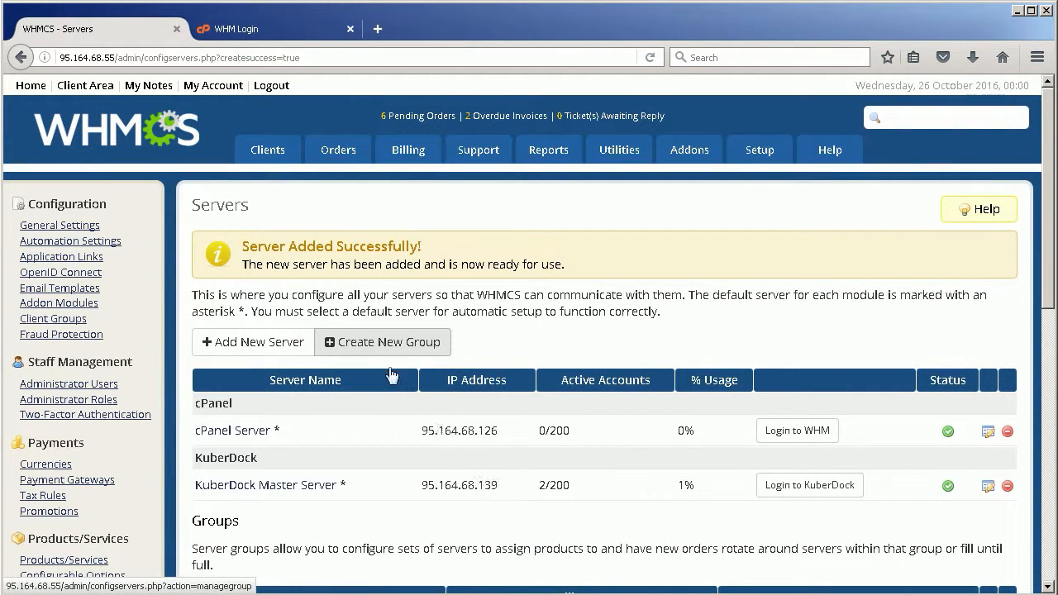
click(382, 340)
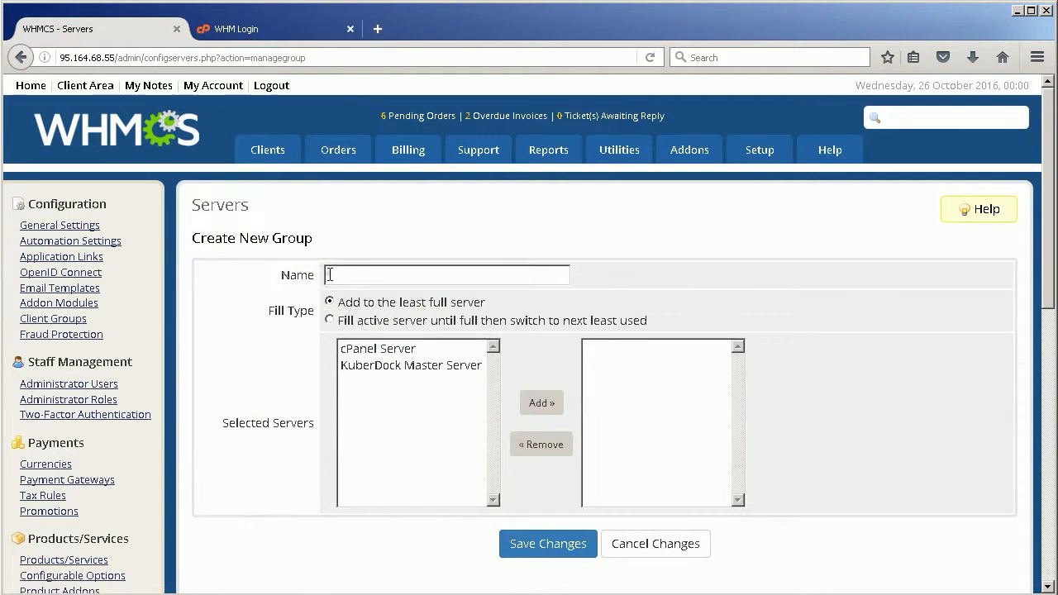
Save a group named cPanel Server Group containing the cPanel Server.
text(cPanel Server Group)
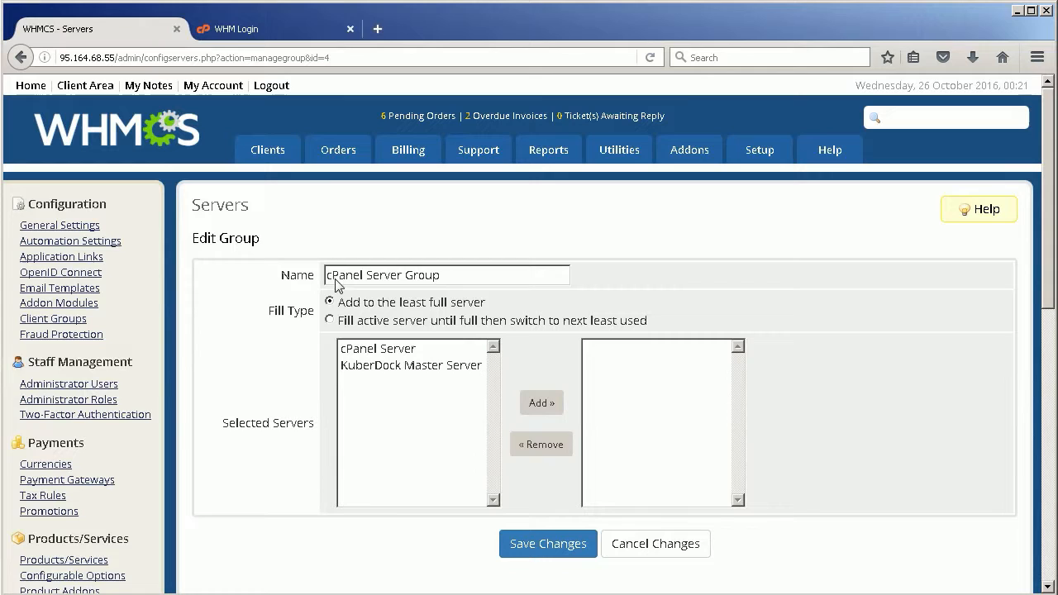
click(377, 347)
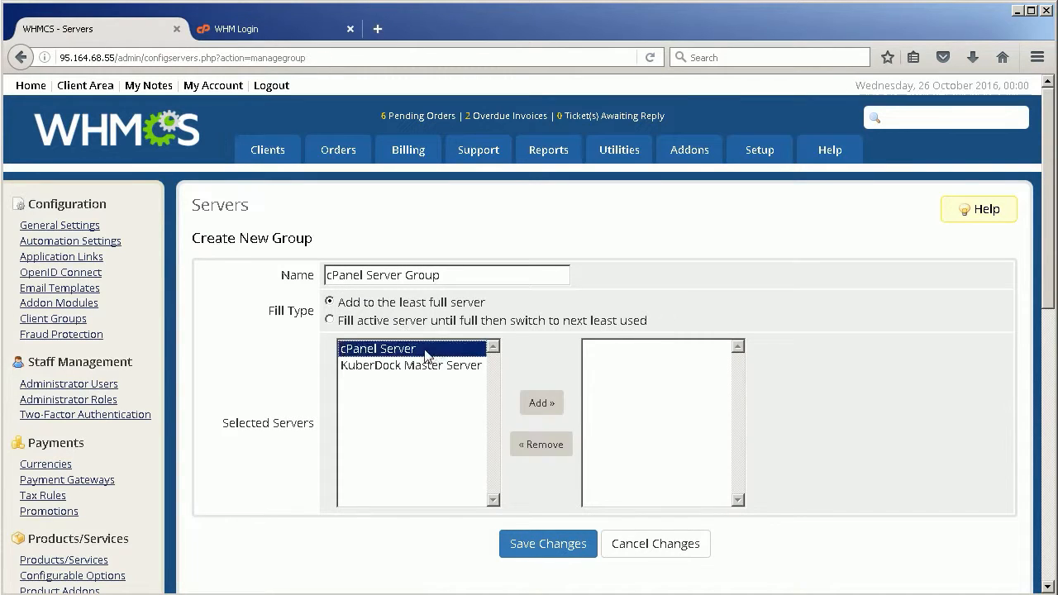
click(542, 403)
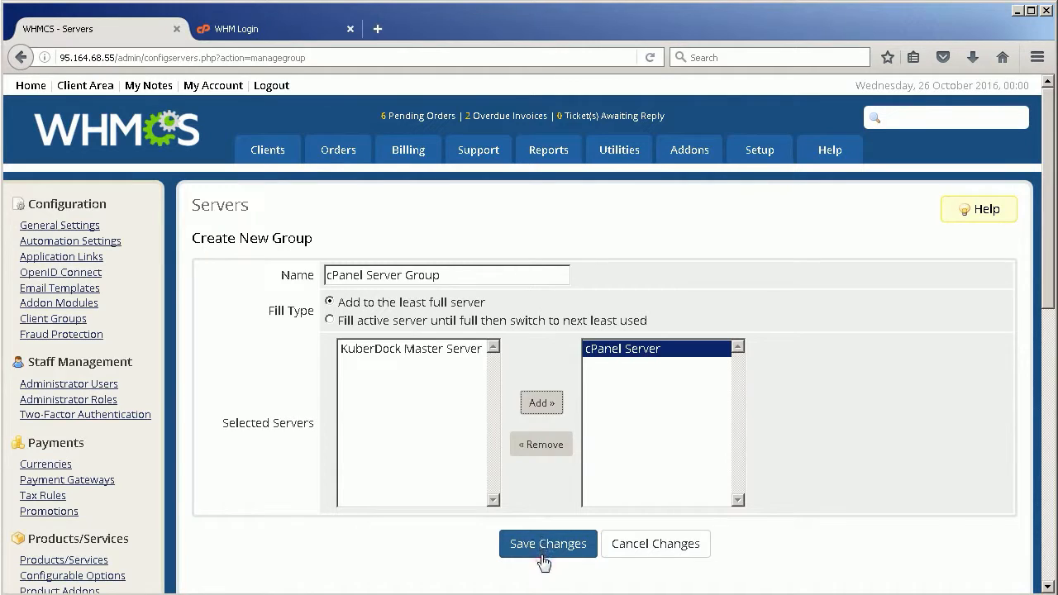
click(547, 542)
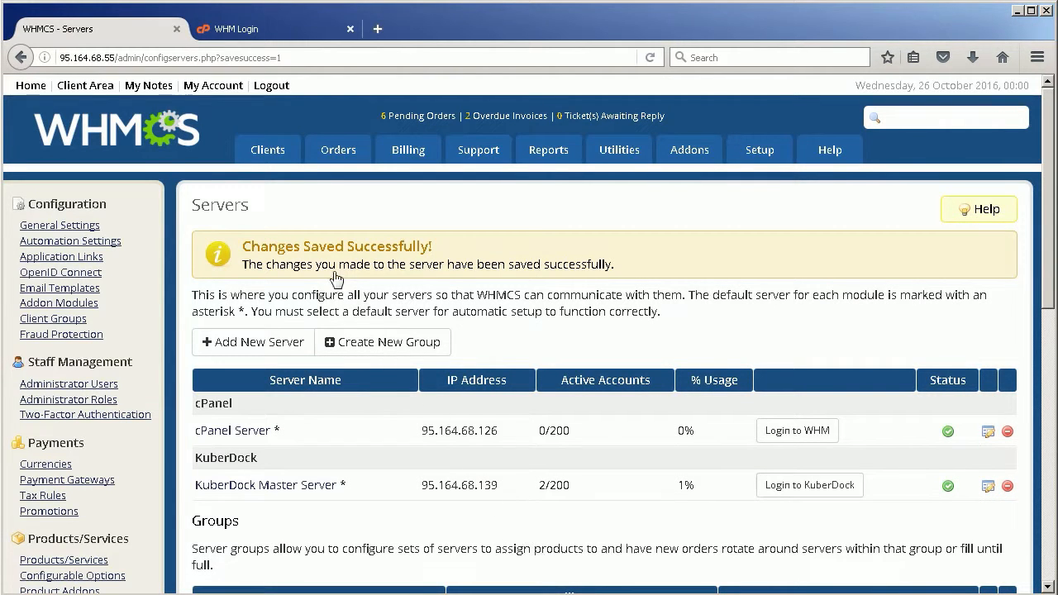
Go to Setup > General Settings, Security tab, down to API IP Access Restriction.
click(759, 149)
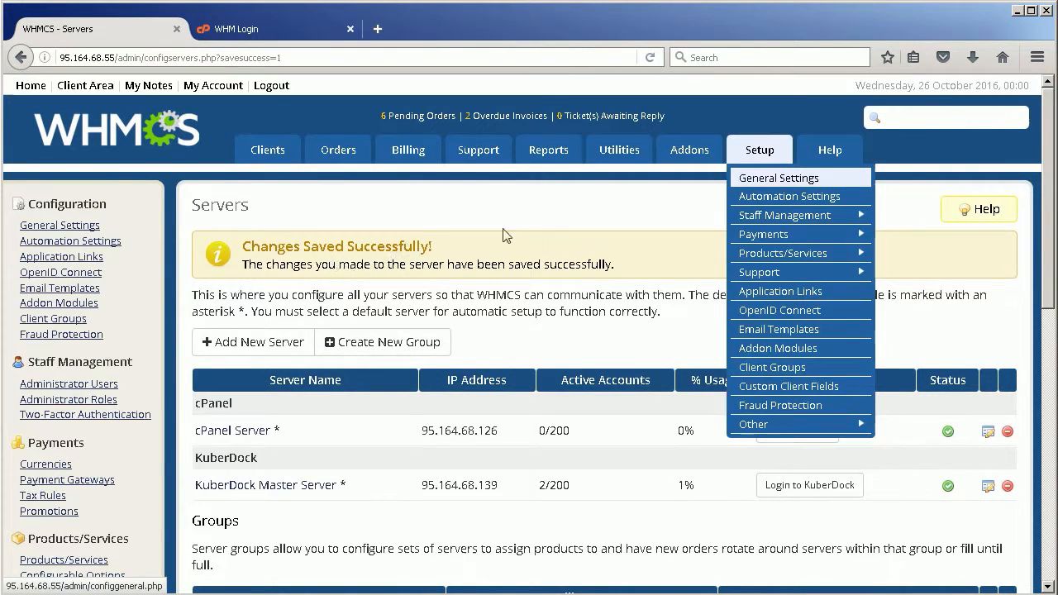
mouse_move(823, 180)
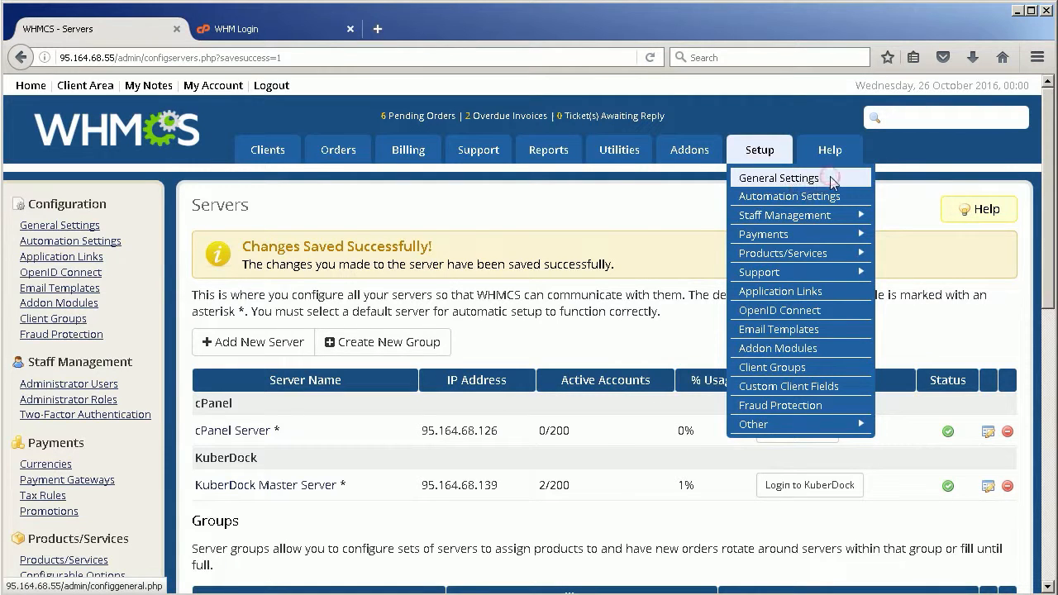
click(776, 179)
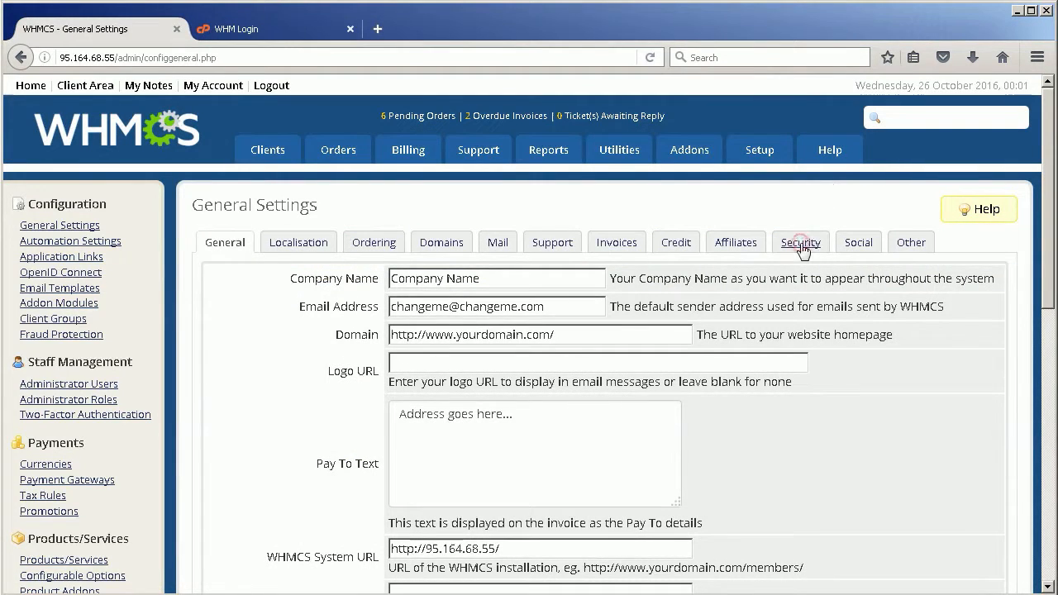
click(798, 242)
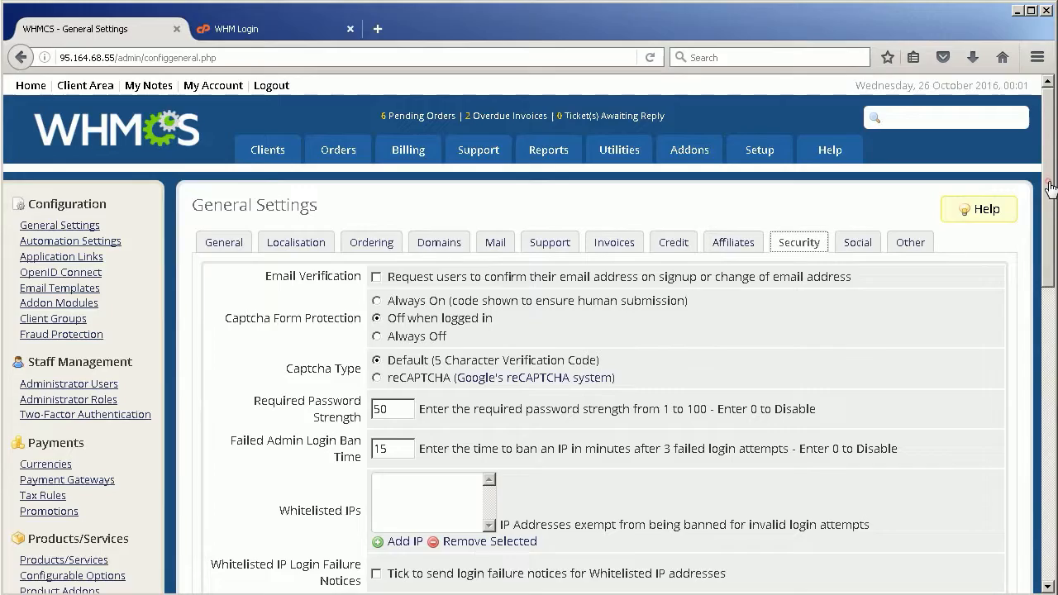
scroll(down, 3)
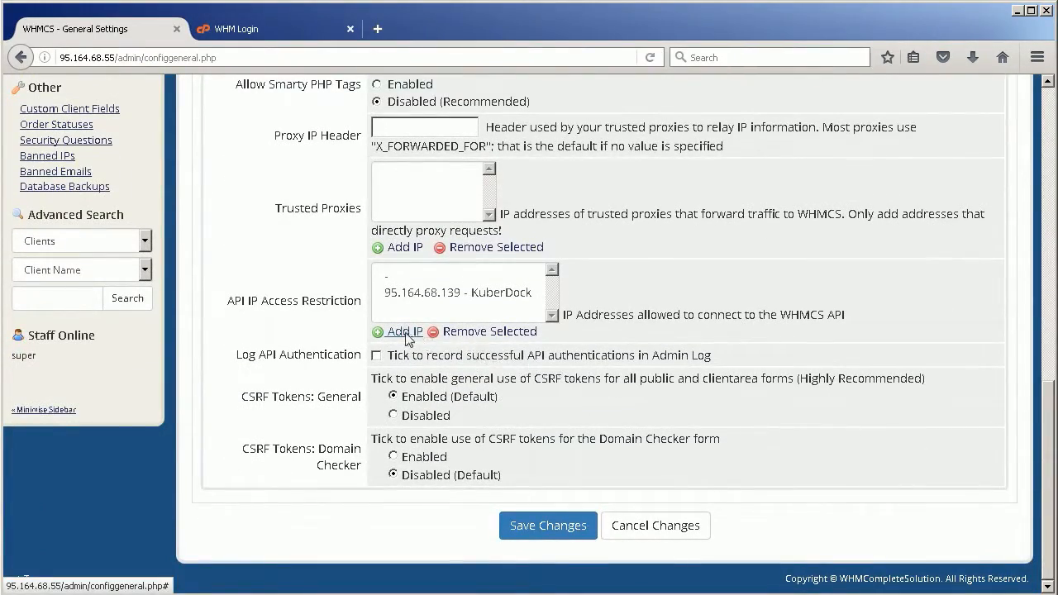
Add IP 95.164.68.126 with note cPanel Server to the API access list and save.
click(404, 330)
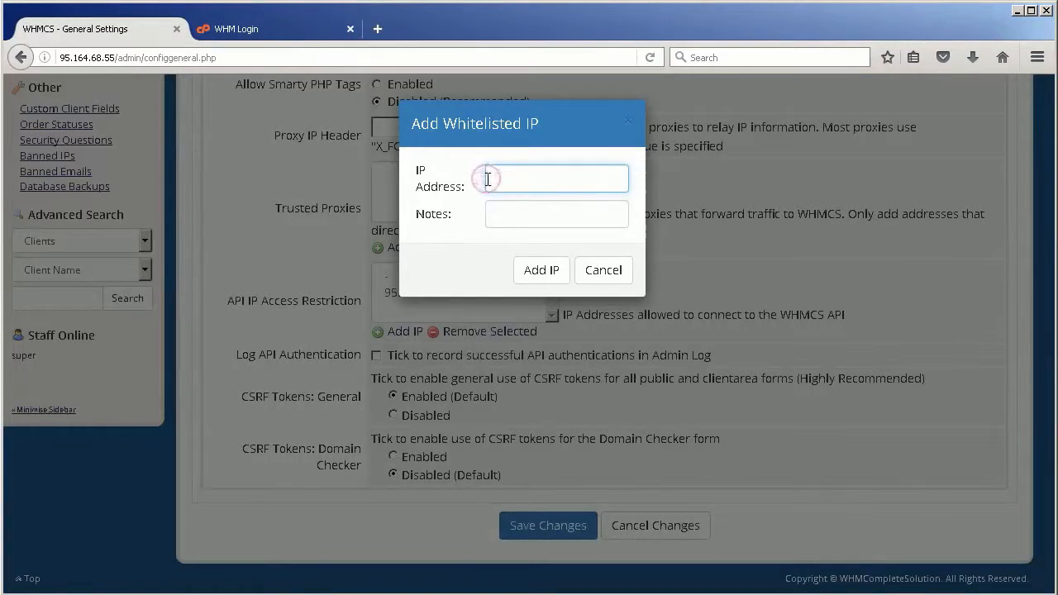
text(95.164.68.)
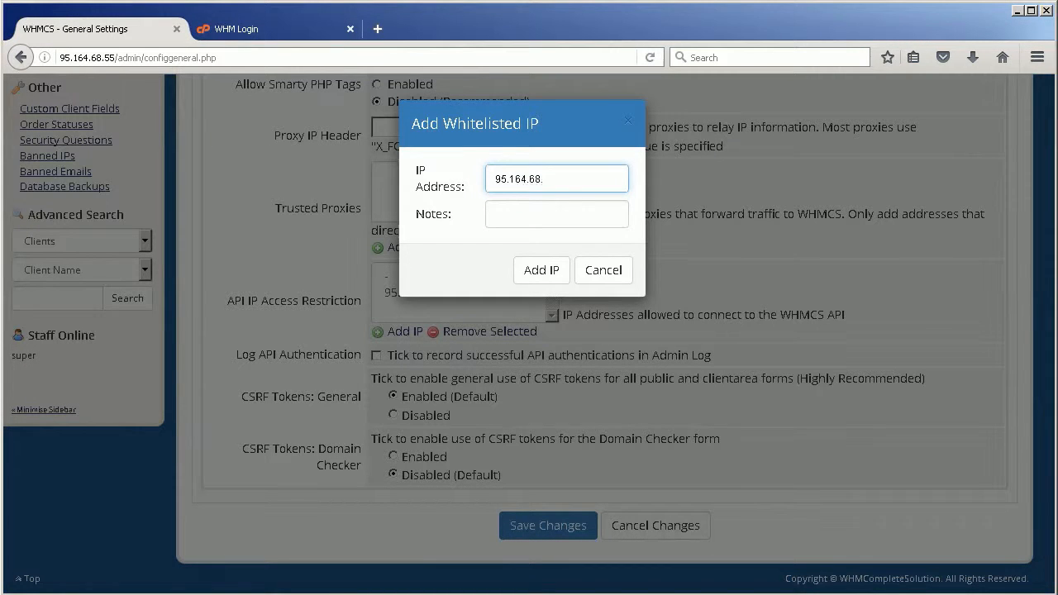
text(cPanel Server)
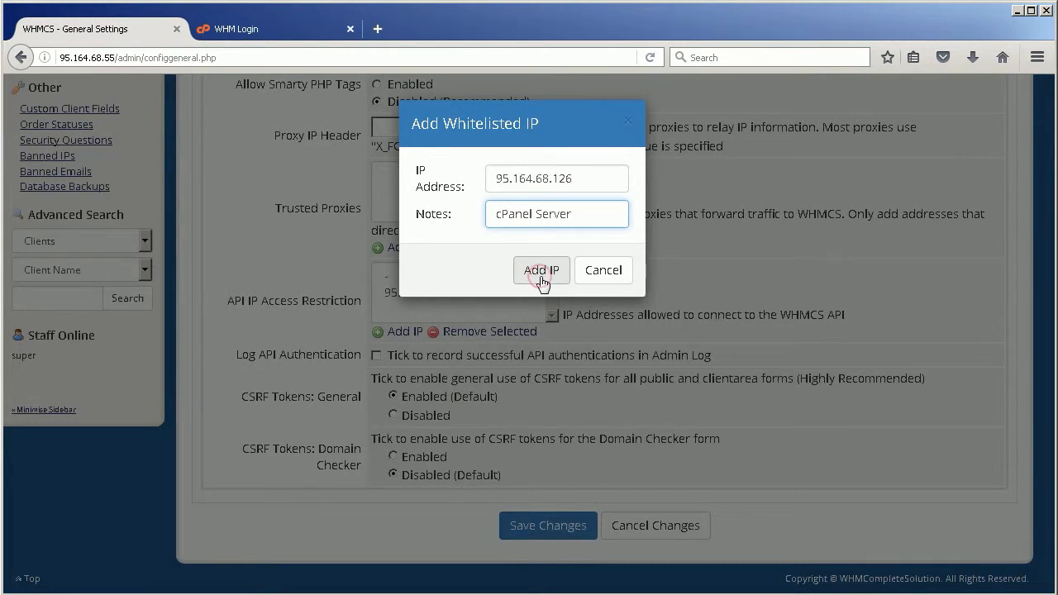
click(542, 271)
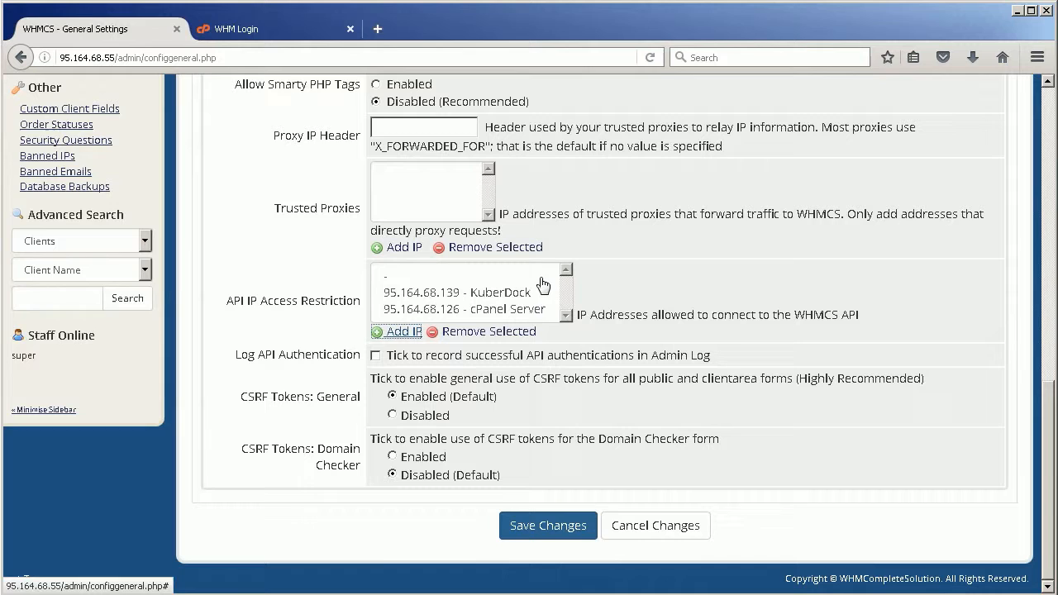
click(547, 526)
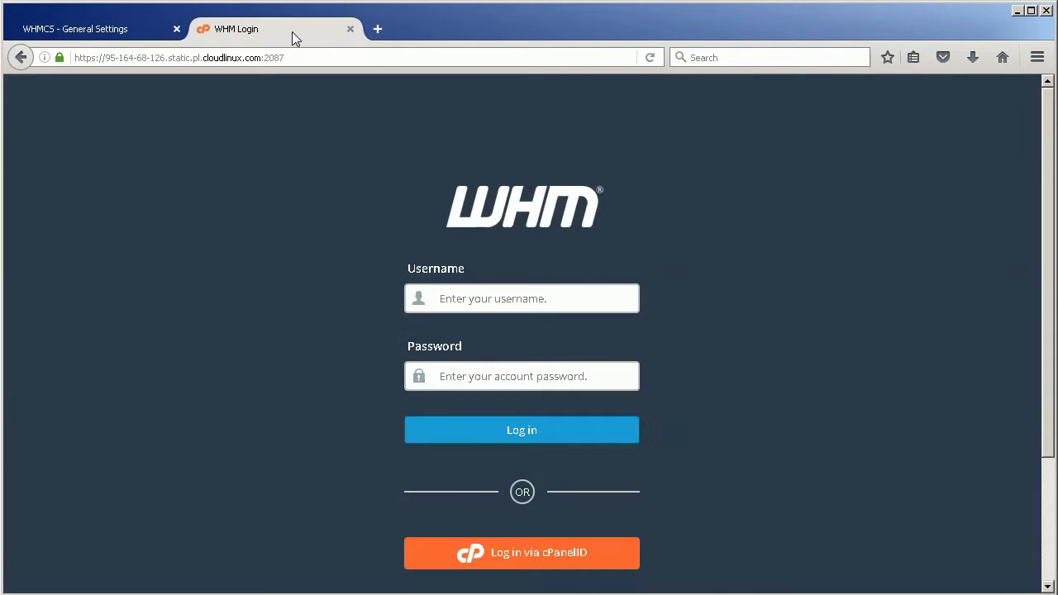
Log in to WHM as root with the password.
click(523, 297)
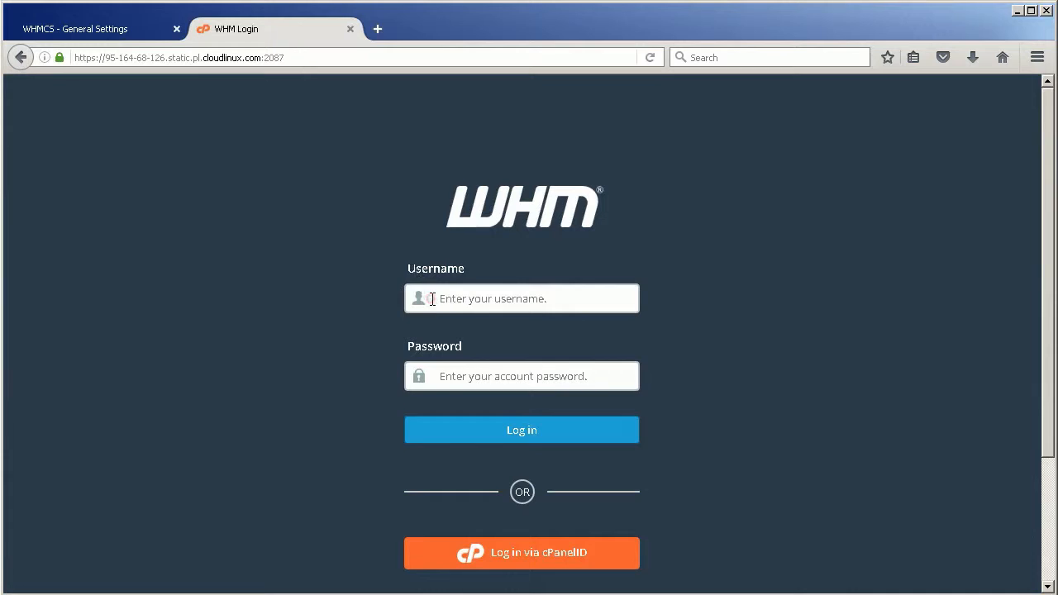
text(root)
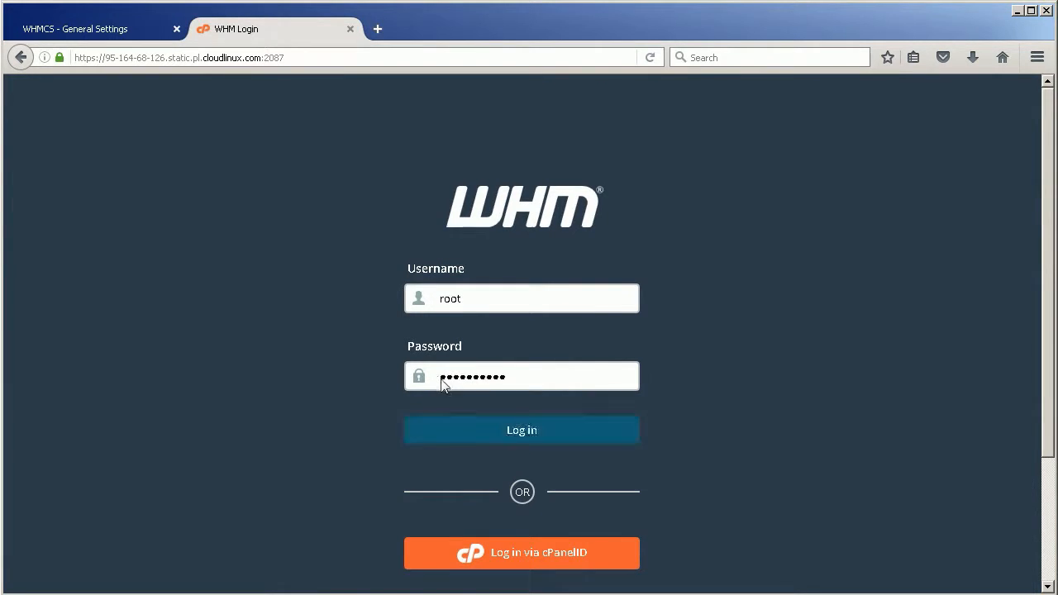
click(522, 430)
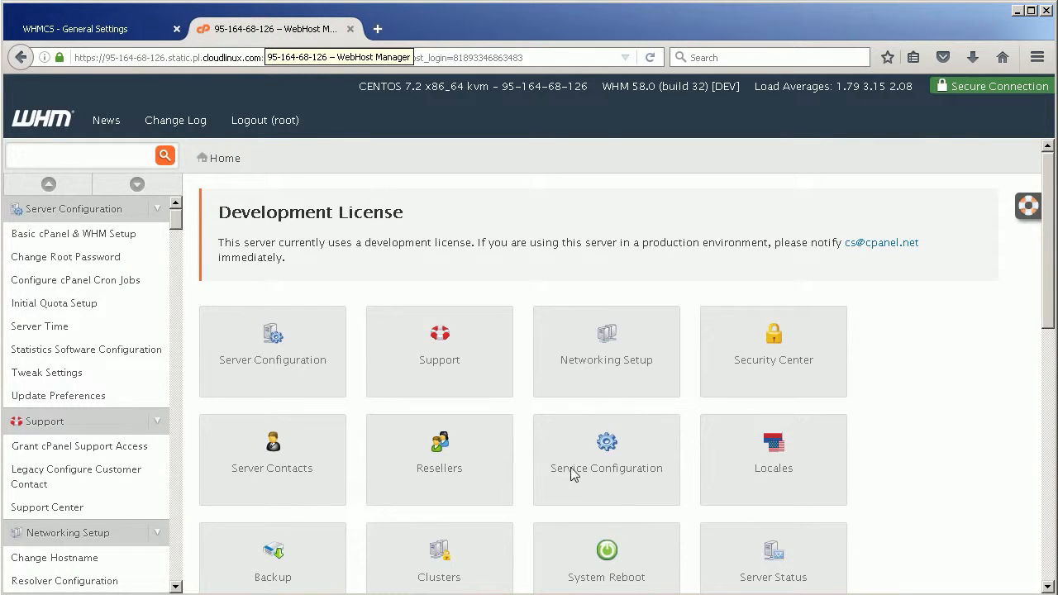
In Service Configuration's Apache Include Editor, enter ProxyPreserveHost On in the Pre Main Include for All Versions.
click(605, 459)
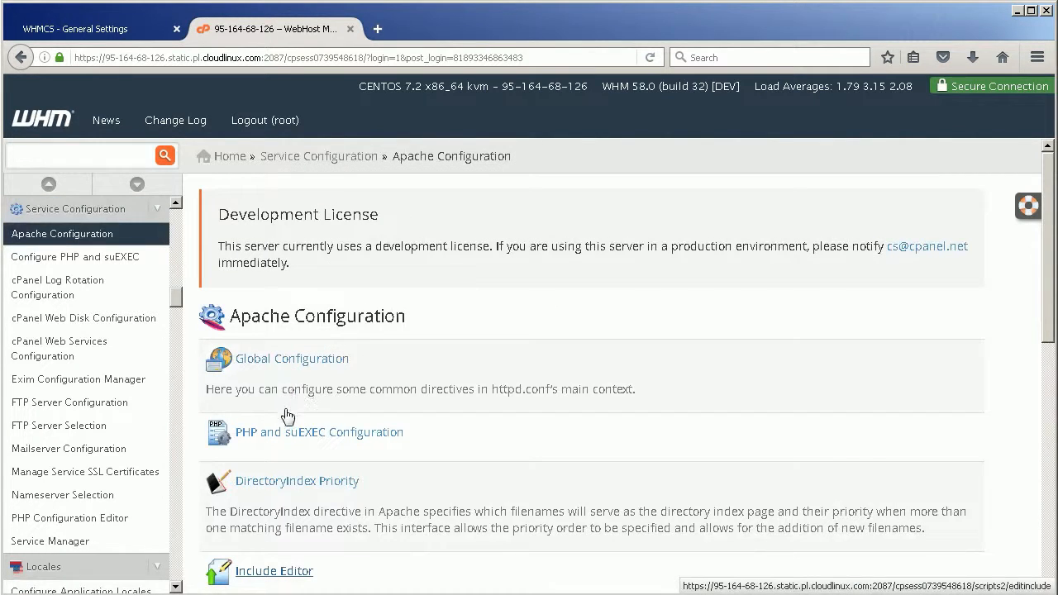
click(274, 570)
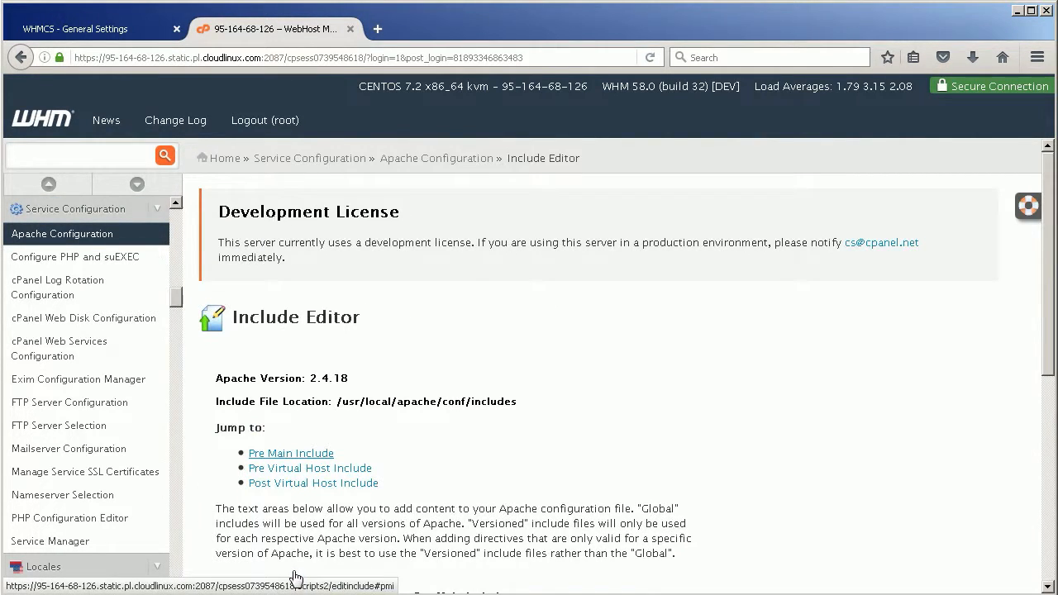
scroll(down, 3)
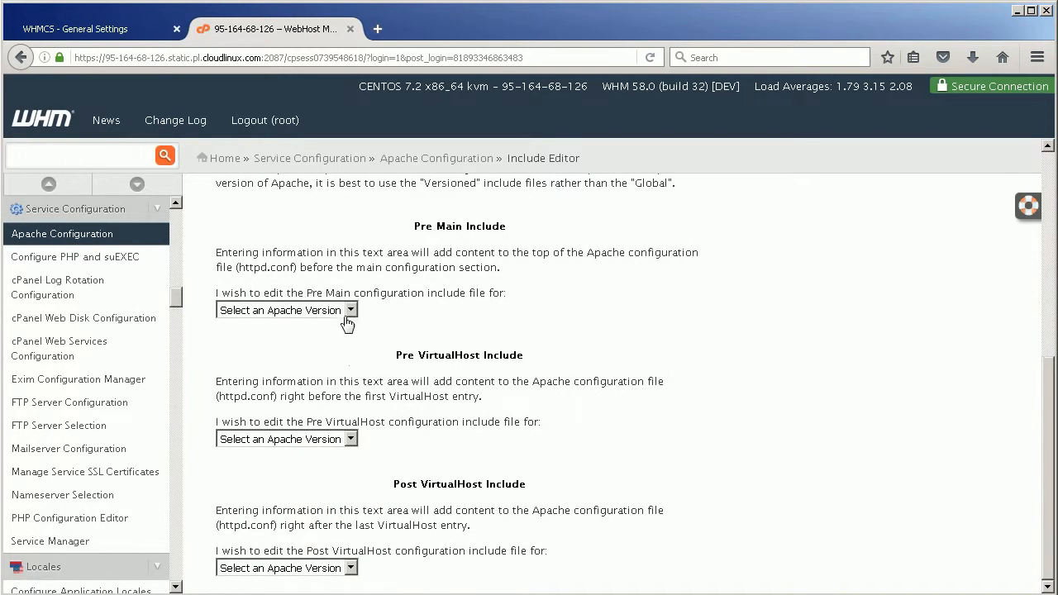
click(284, 309)
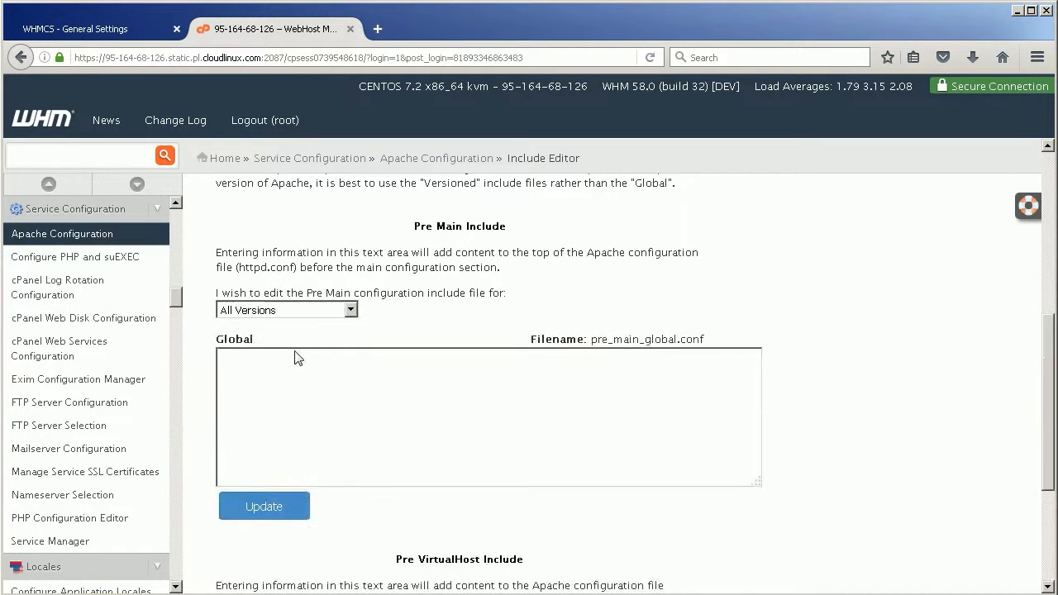
text(ProxyPreserveHost On)
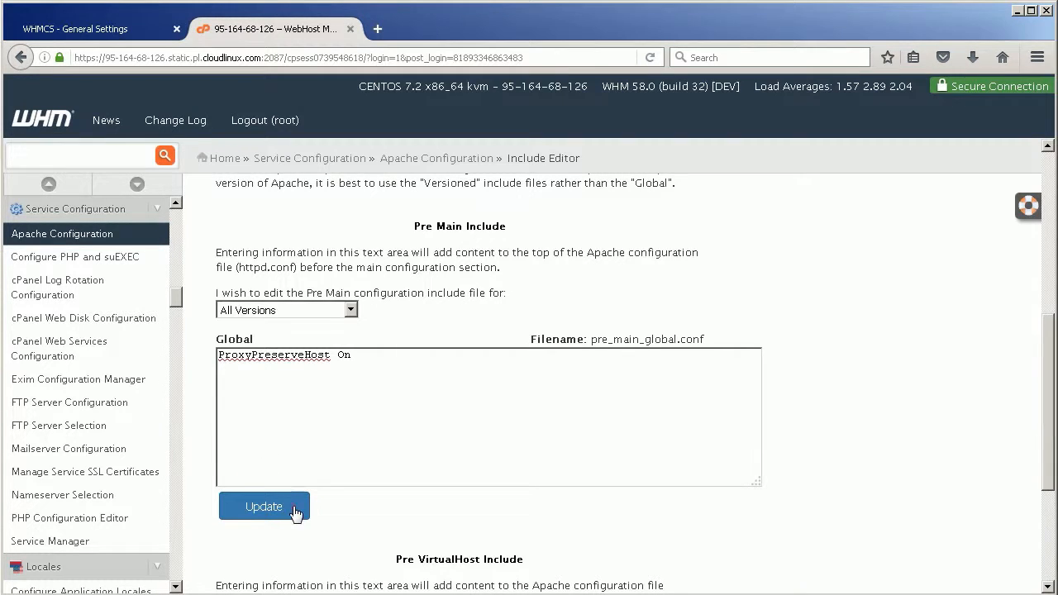
Update the Pre Main include and restart Apache to apply it.
click(265, 506)
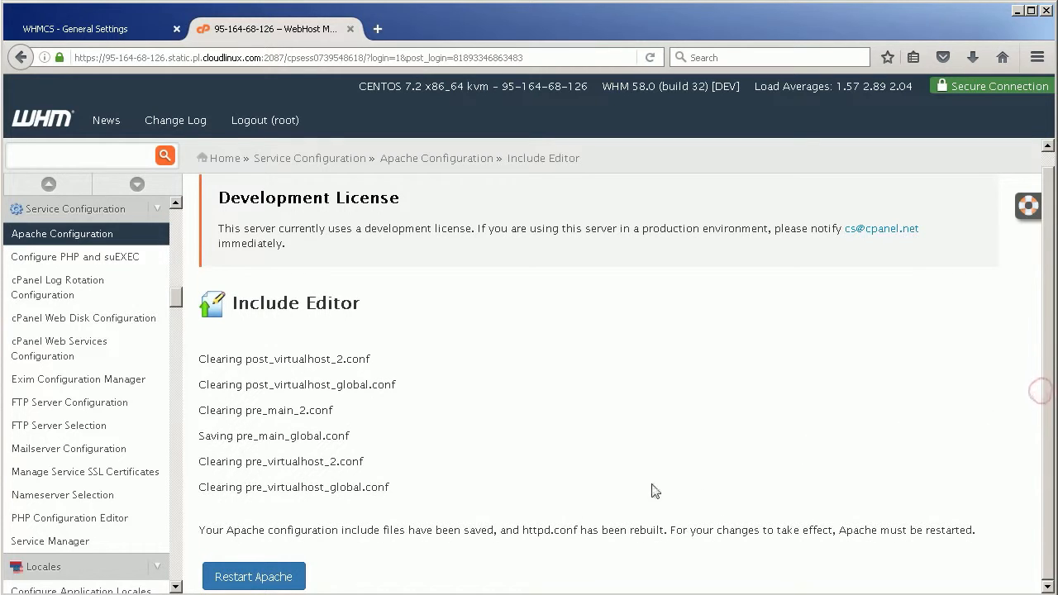
click(254, 575)
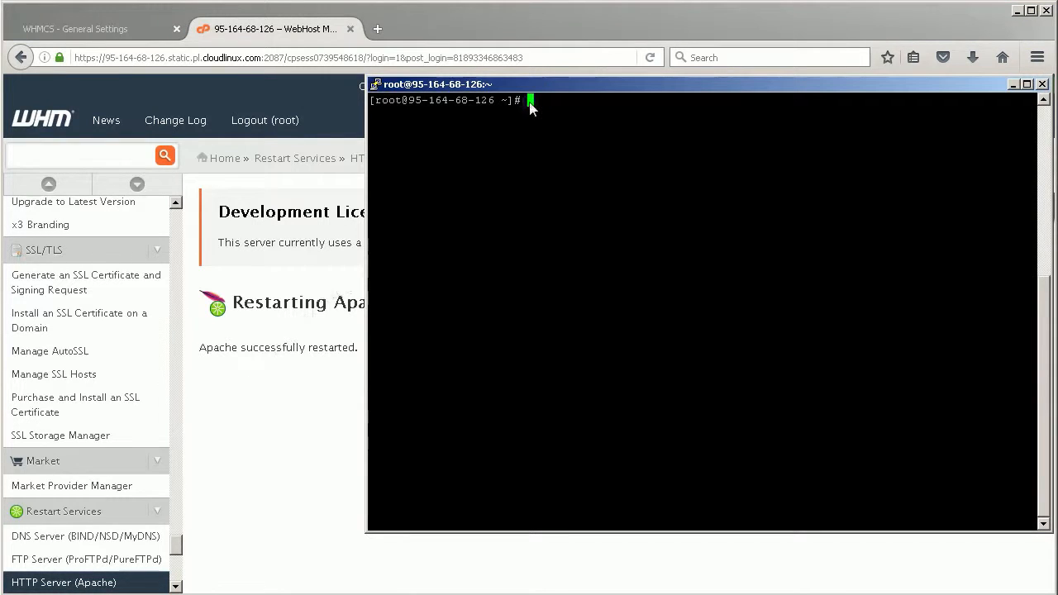
Download kcli-deploy.sh with wget from repo.cloudlinux.com/kuberdock-client.
text(wget http://repo.c)
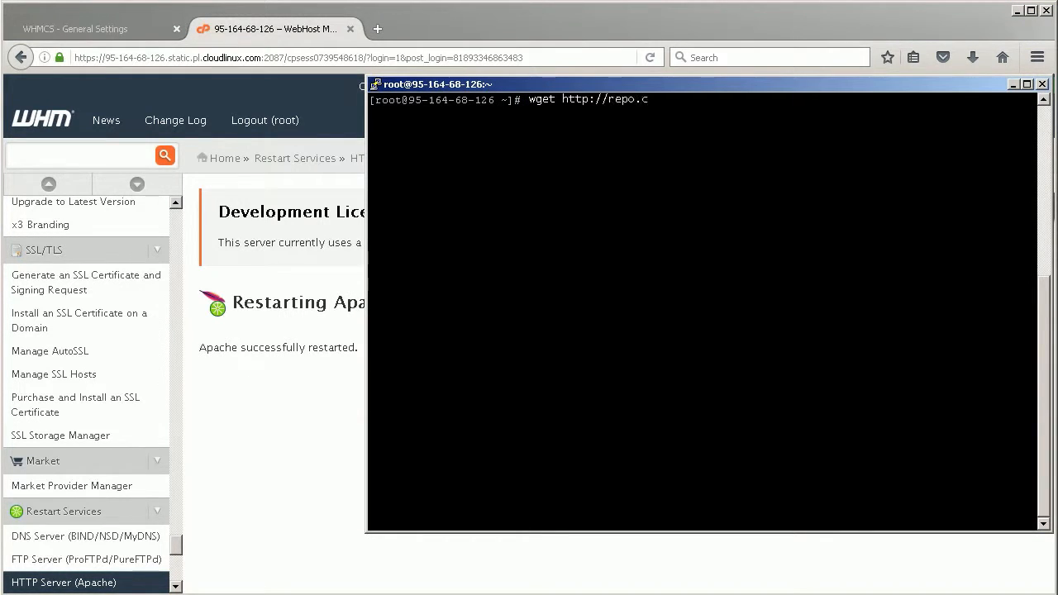
text(loudlinux.com/kuberdock-c)
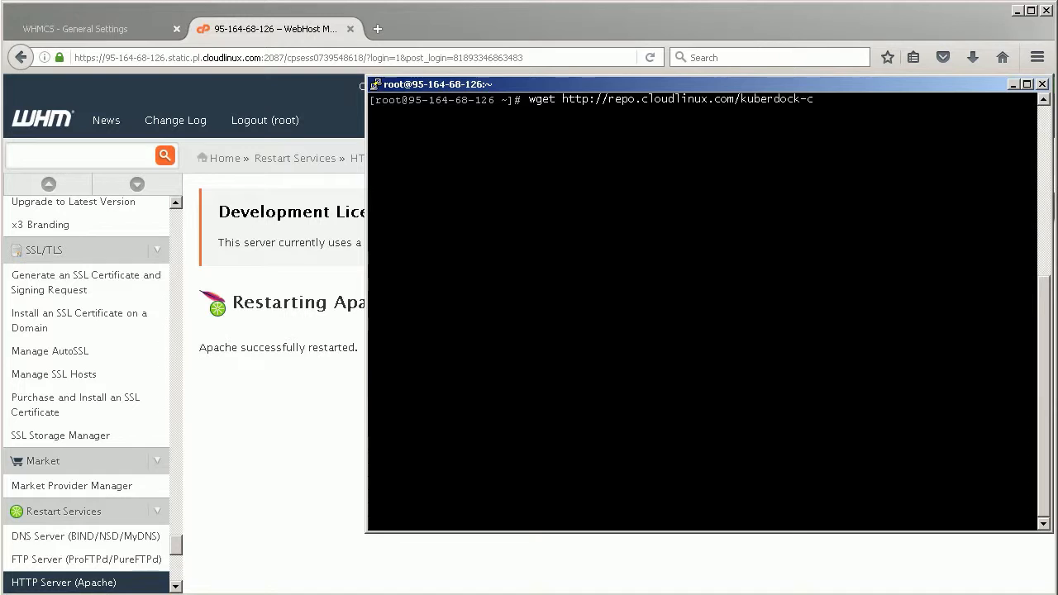
text(lient/kcli-deploy.sh)
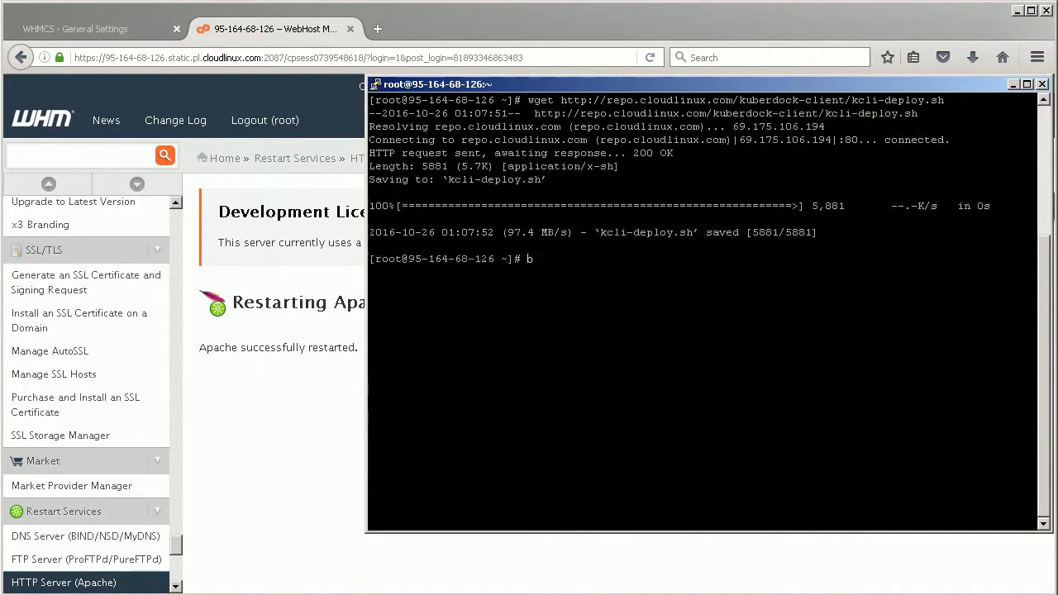
Run bash ./kcli-deploy.sh with host 95.164.68.139 and admin username admin.
text(ash ./kcli-deploy)
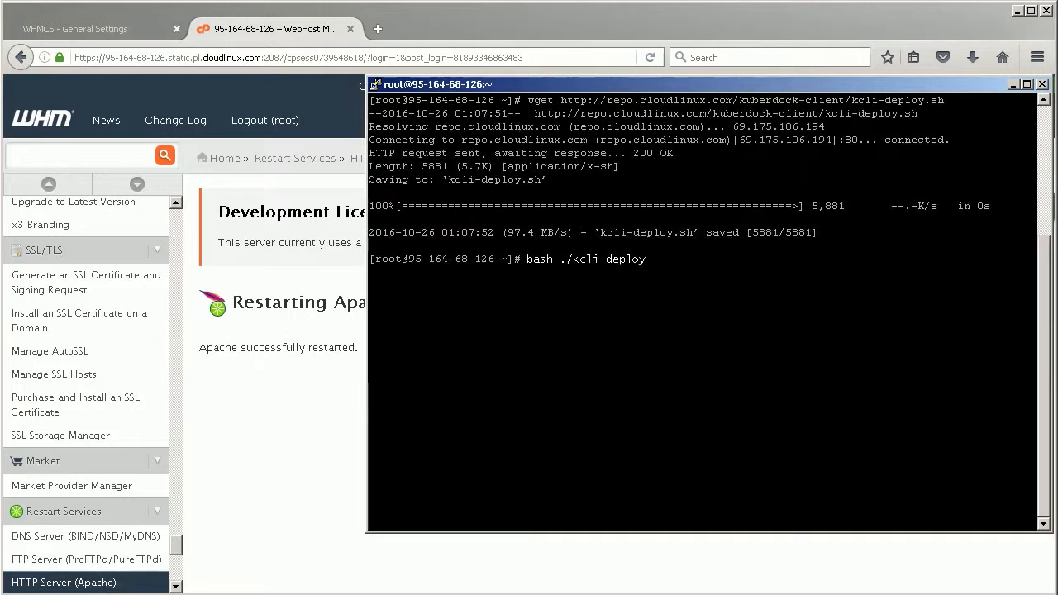
text(.sh)
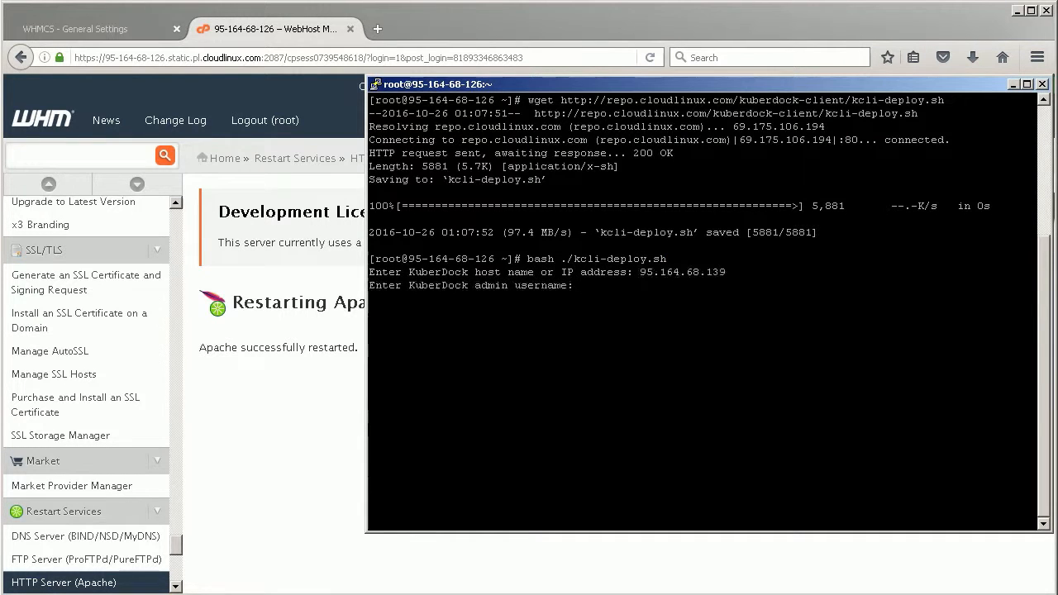
text(adm)
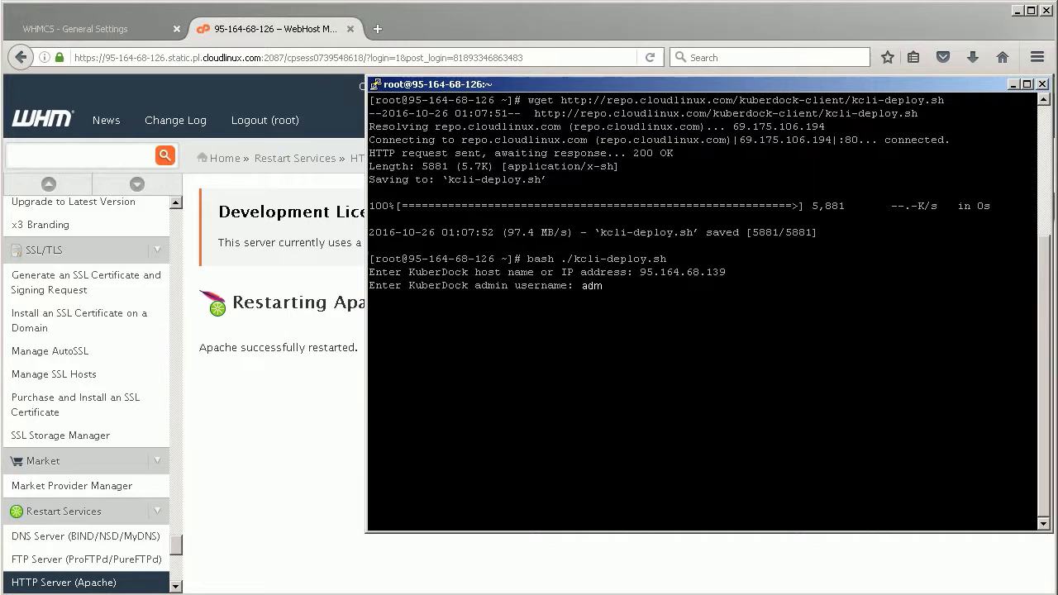
text(i)
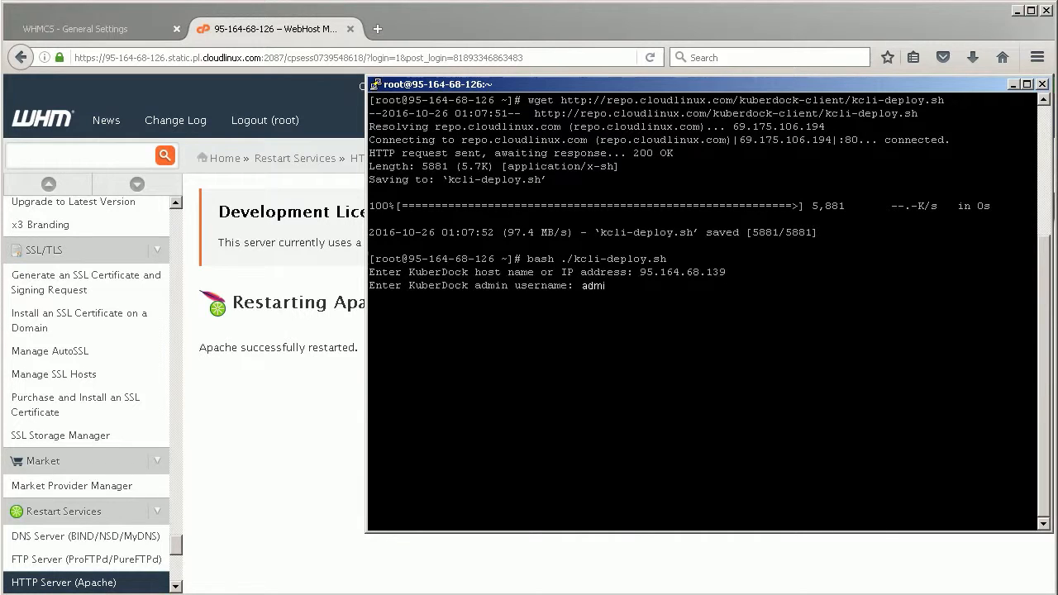
text(n)
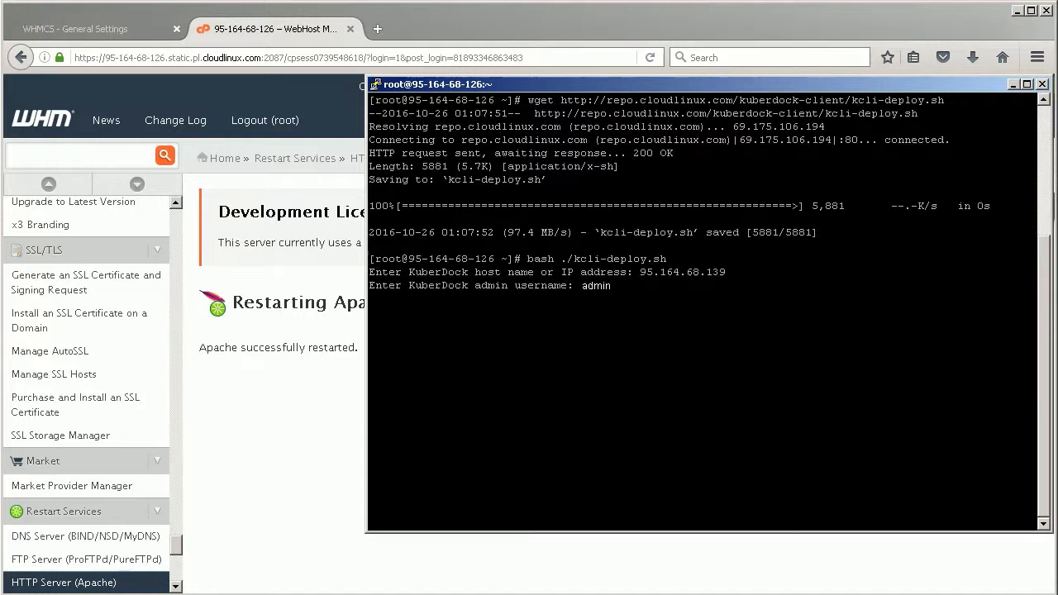